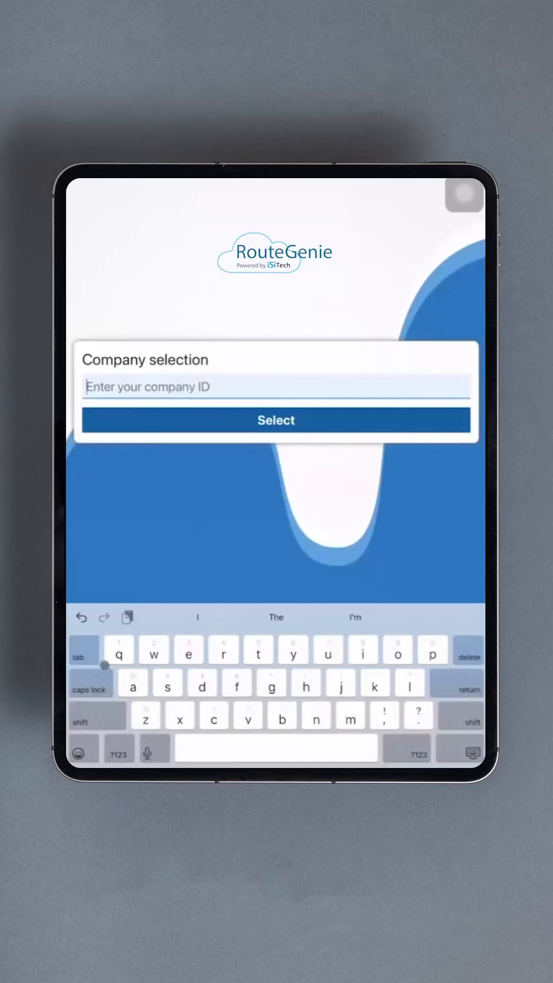
Enter D21720 in the company ID field without submitting it
left_click(98, 716)
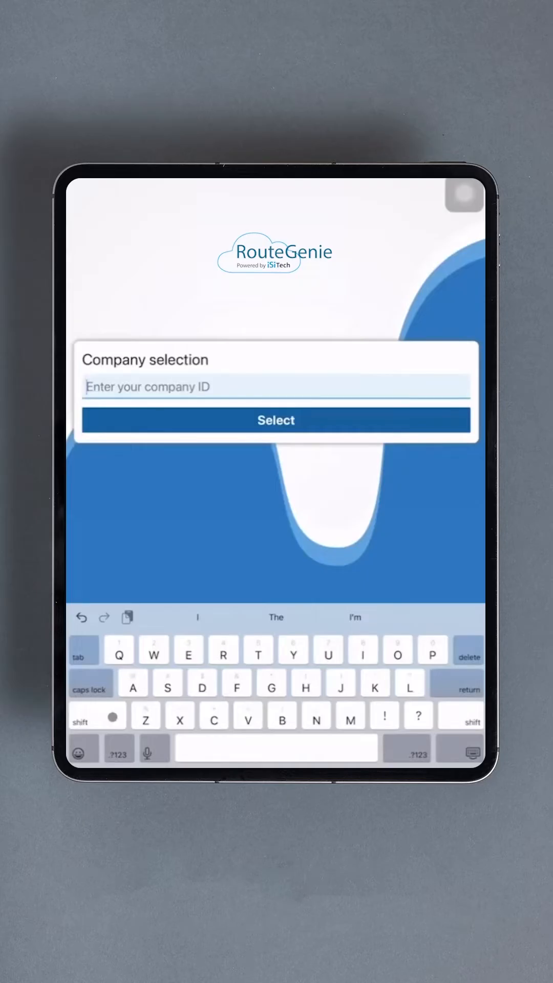
type("D")
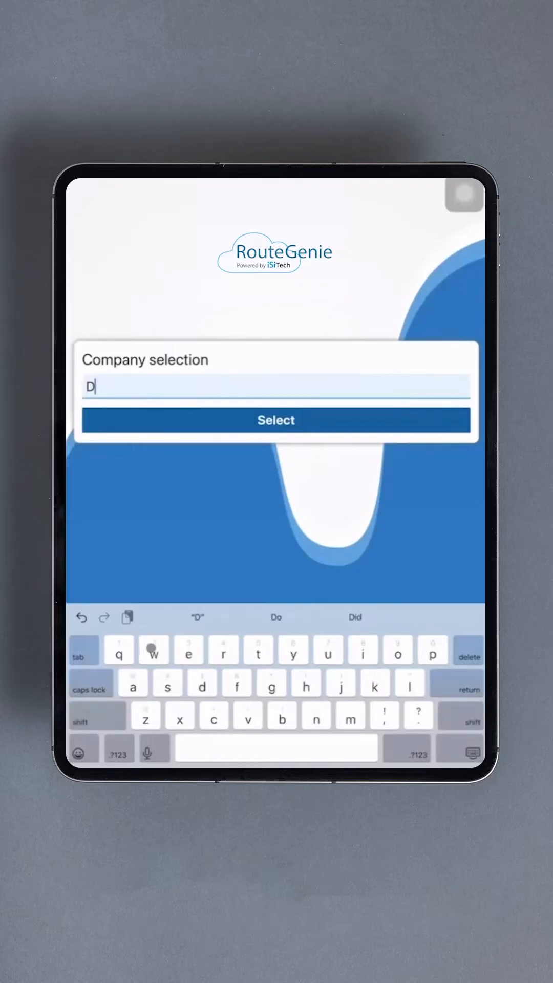
left_click(118, 751)
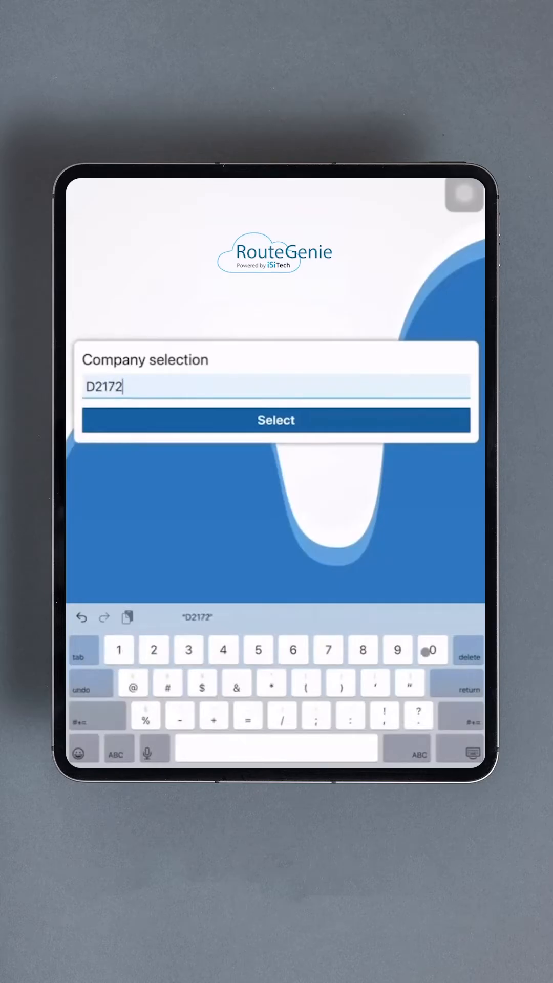
type("0")
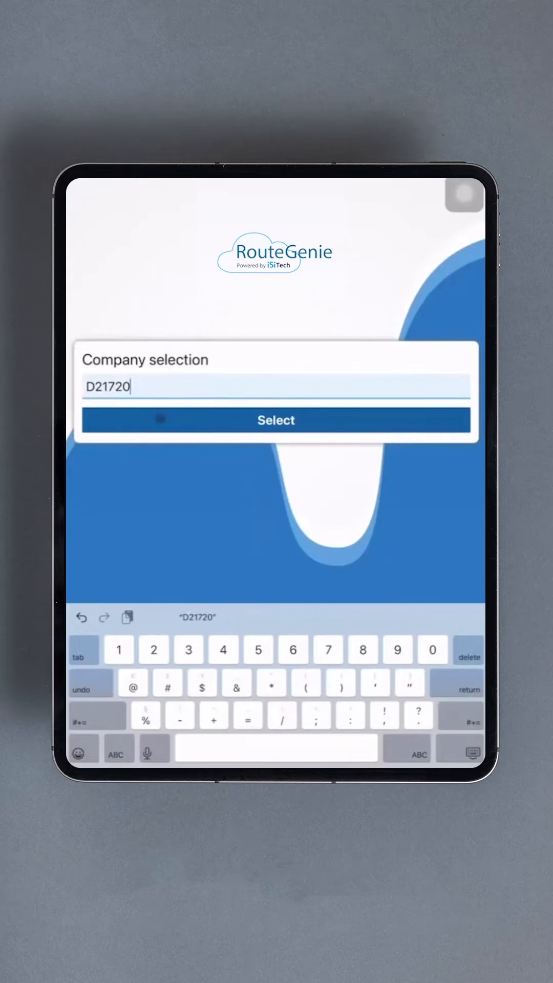
Submit the company ID, enter the driver credentials and log in to the driver menu
left_click(276, 420)
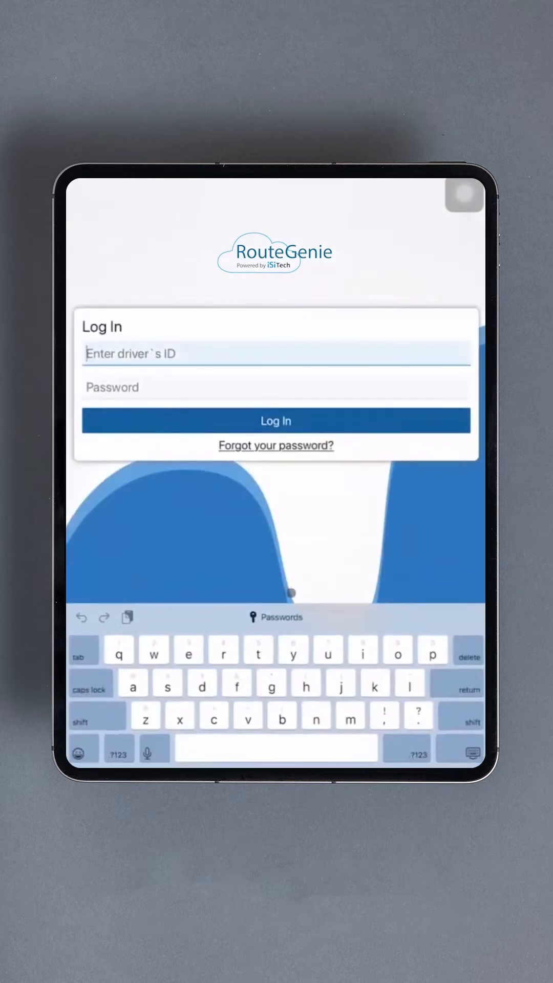
type("i")
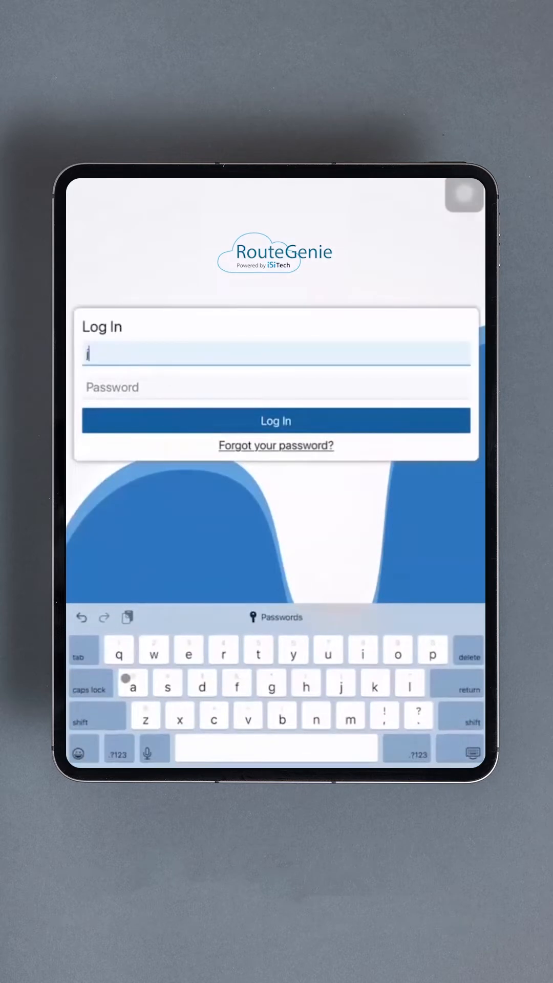
type("jayw")
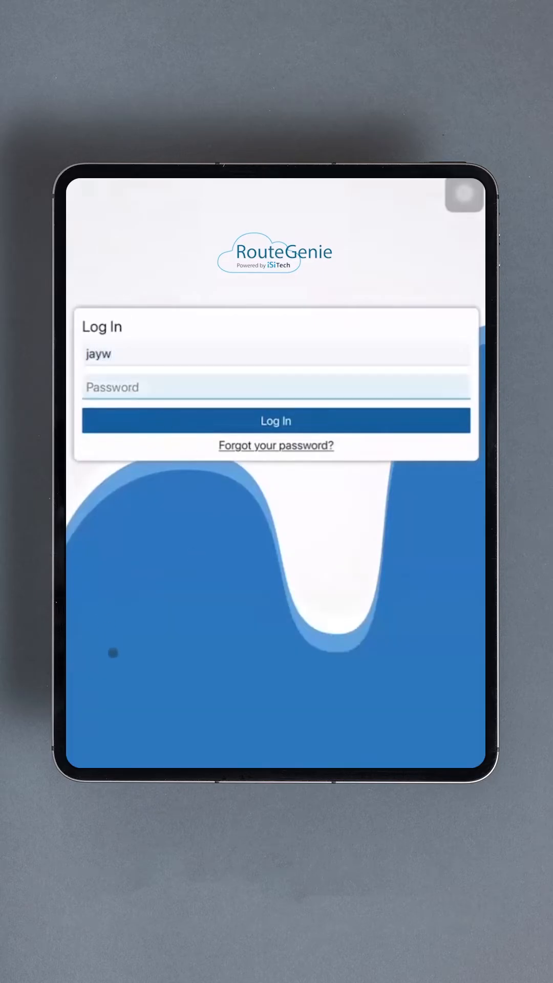
left_click(276, 388)
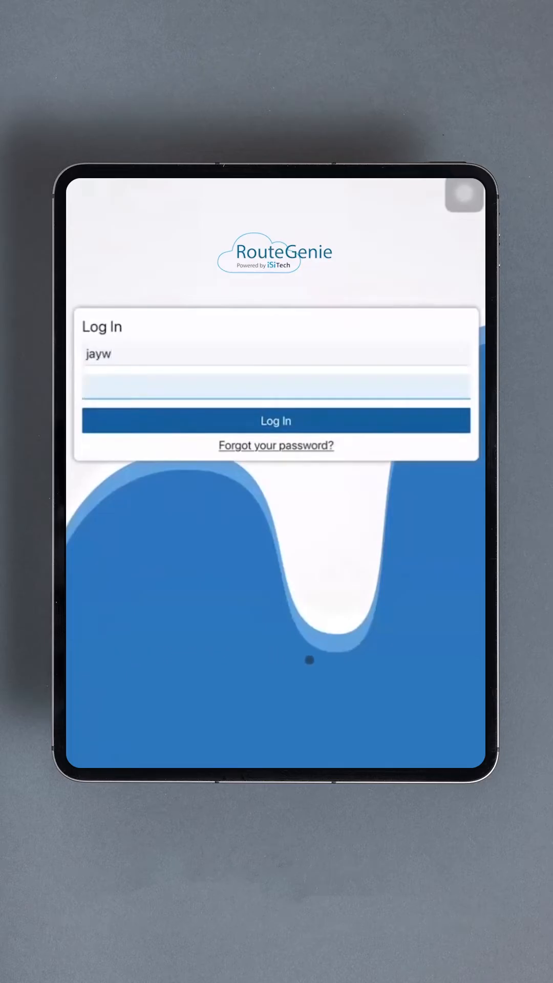
left_click(274, 420)
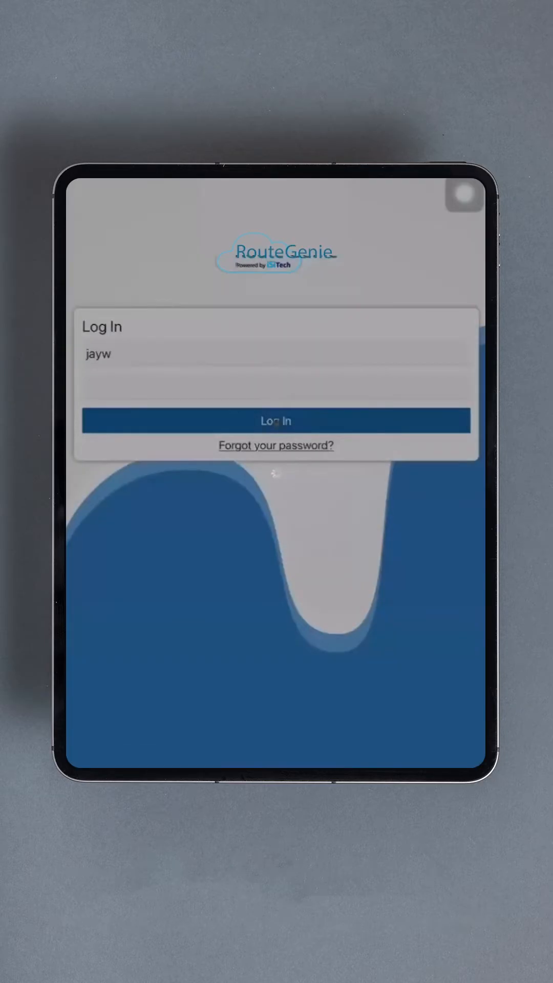
left_click(276, 421)
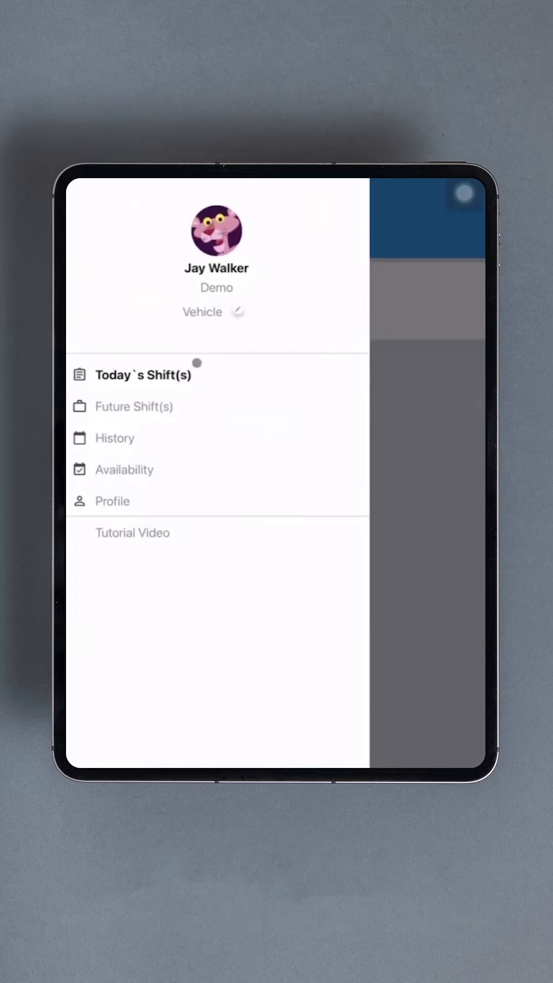
View the Future Shift(s) list showing the 03/28 shift in vehicle 007, then reopen the menu
left_click(143, 375)
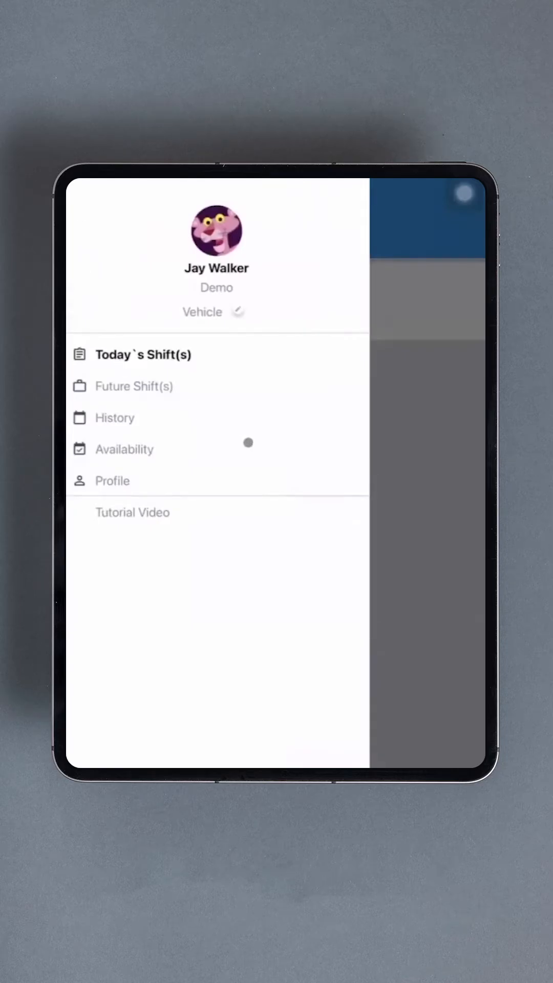
left_click(133, 386)
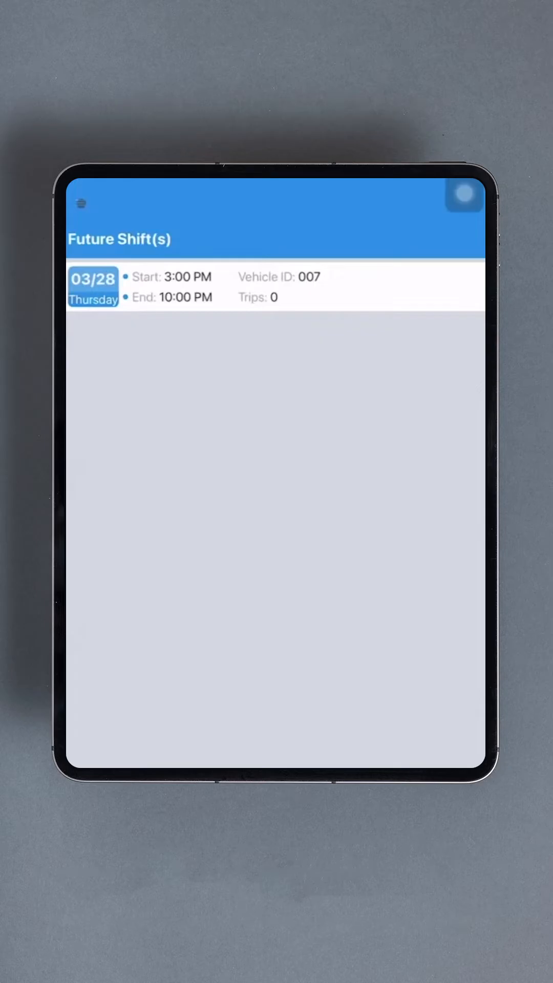
left_click(80, 204)
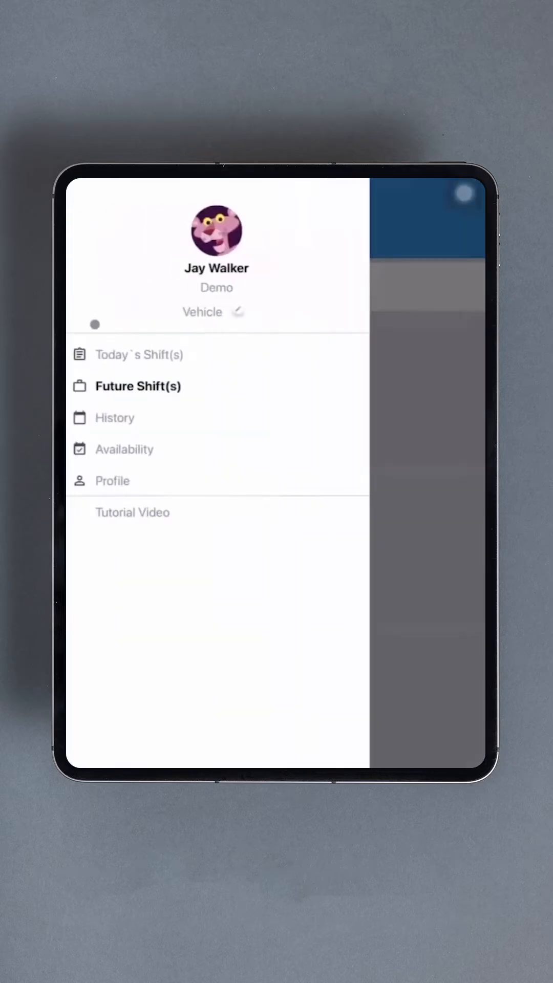
View the History page of past shifts totaling 1235 hr 3 min, then reopen the menu
left_click(115, 418)
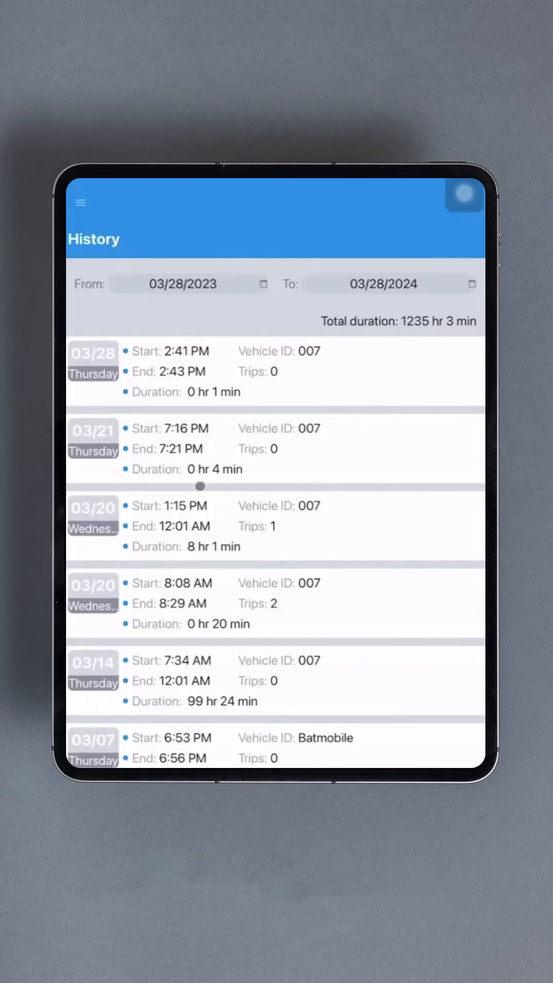
mouse_move(202, 452)
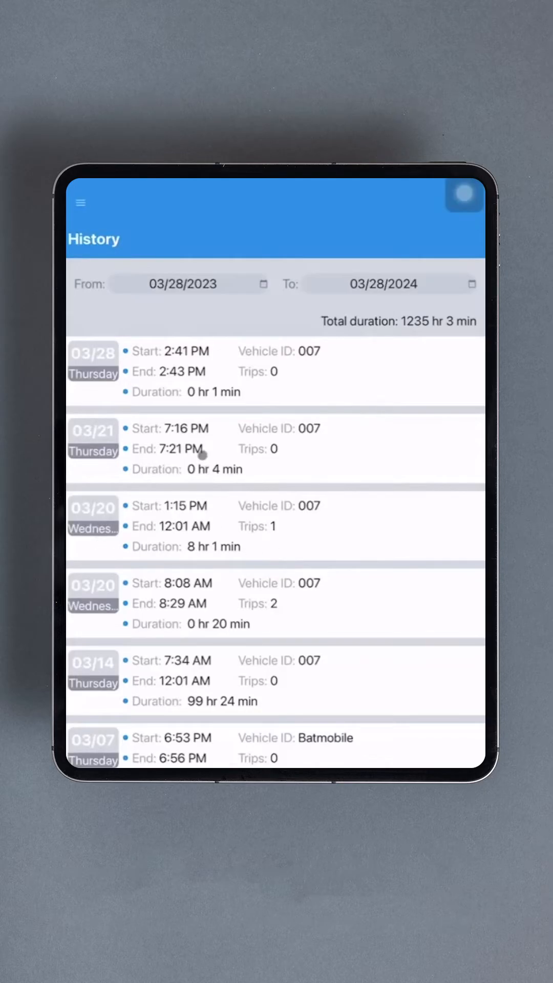
mouse_move(207, 453)
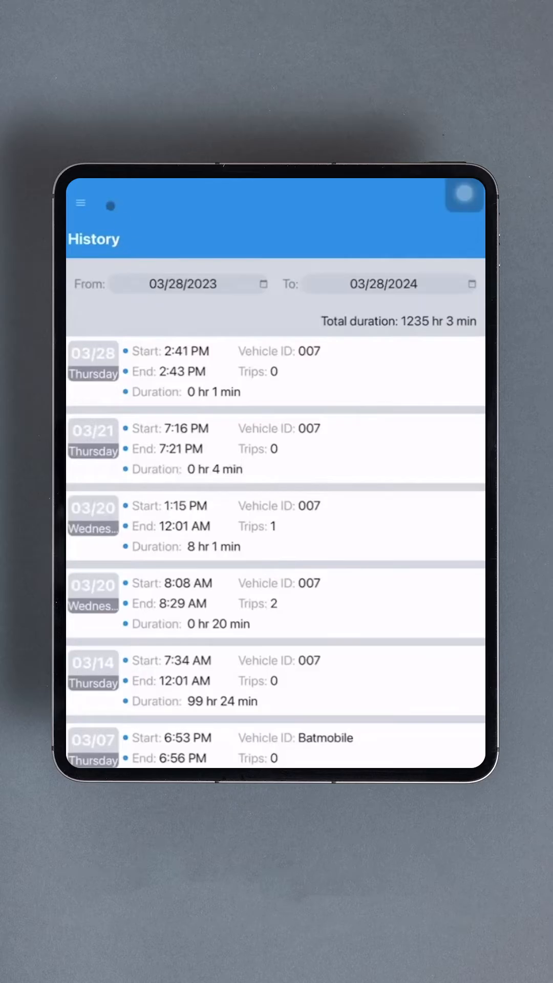
left_click(80, 203)
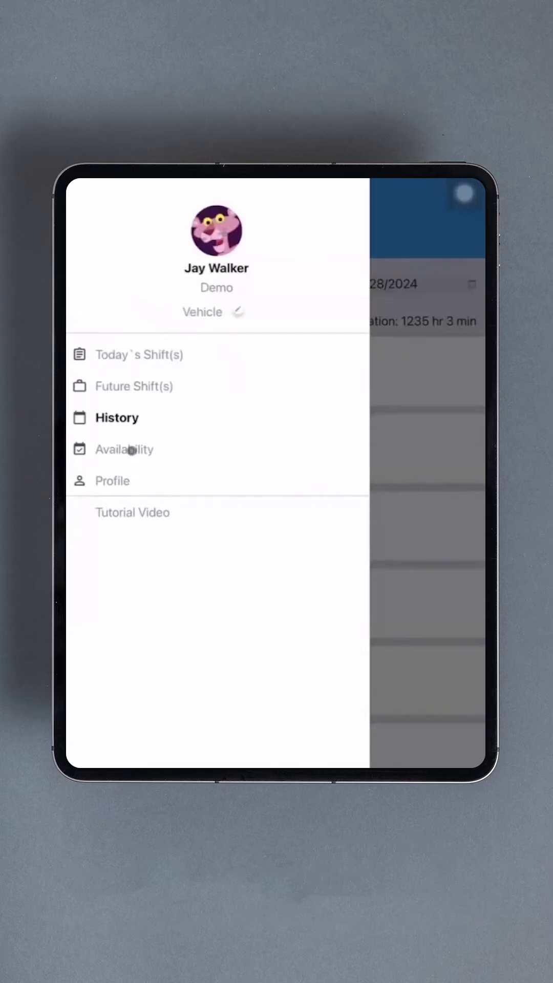
Edit weekly availability toggling Wednesday's Busy All Day, save, and return to the calendar
left_click(124, 450)
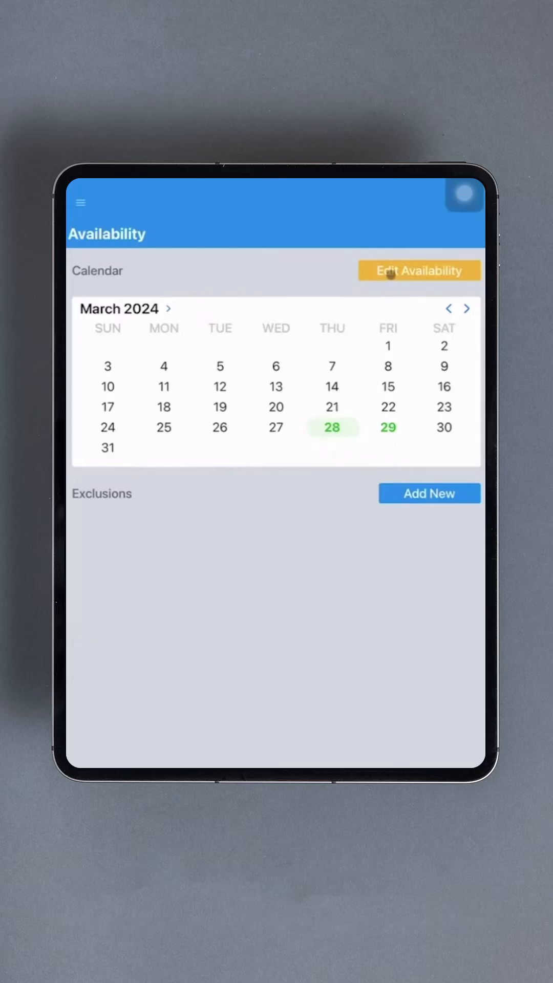
left_click(419, 271)
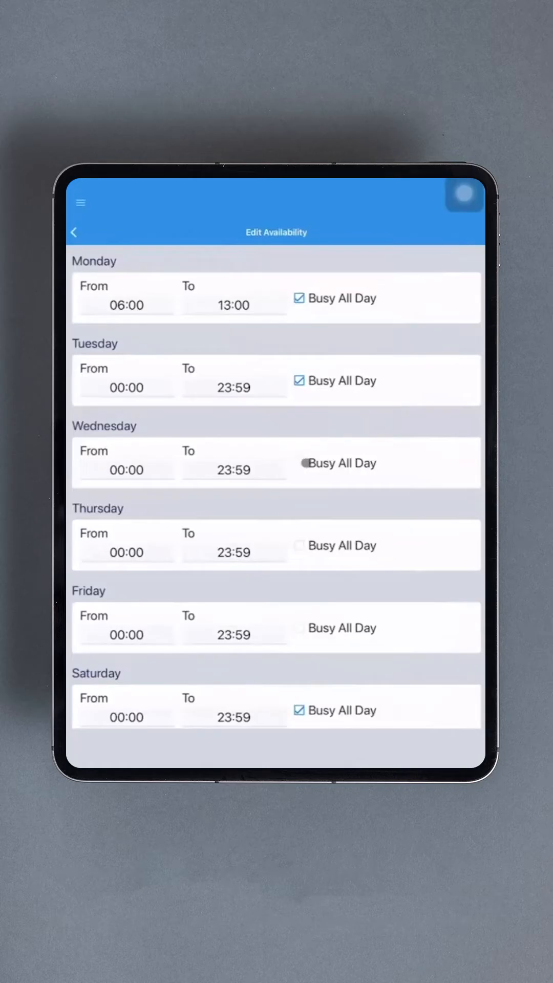
left_click(300, 463)
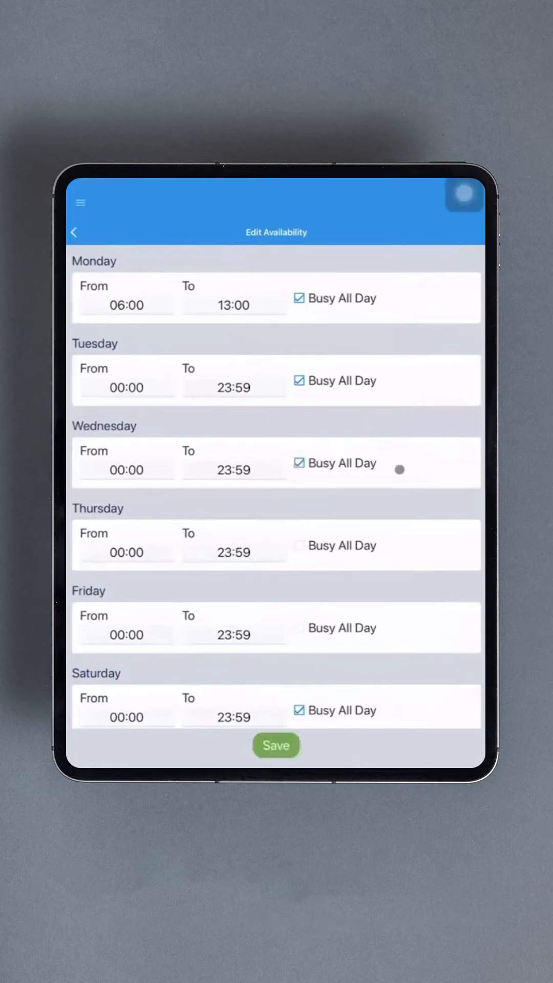
left_click(299, 463)
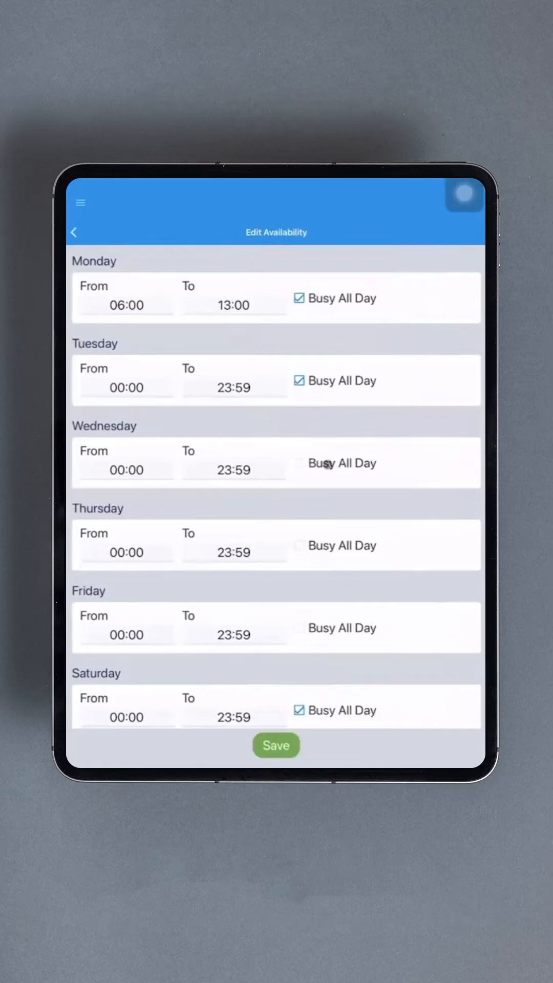
left_click(299, 463)
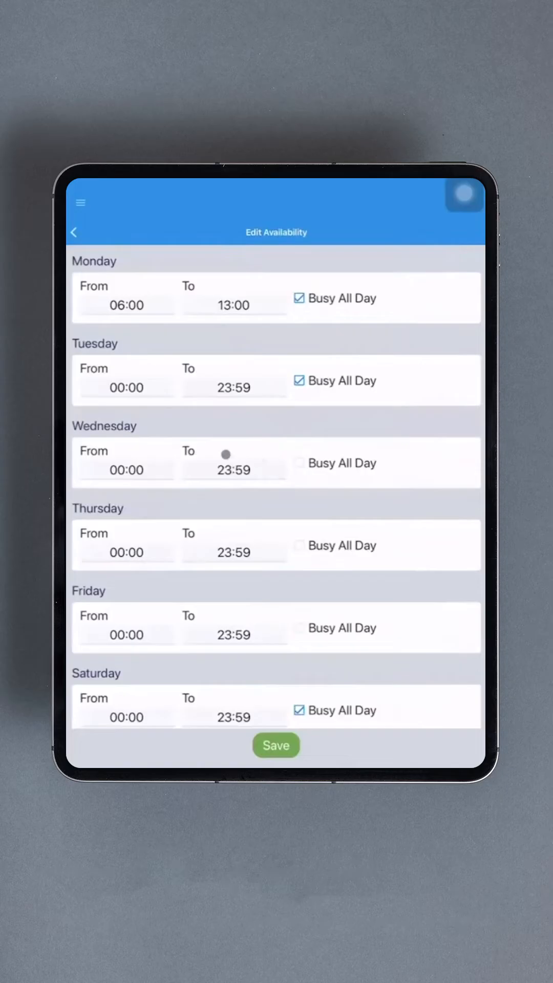
mouse_move(245, 496)
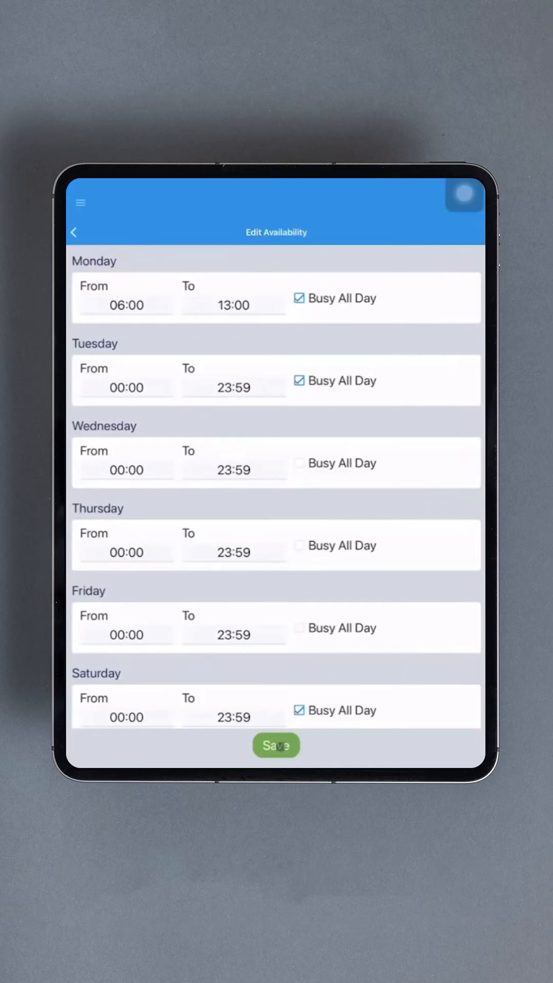
left_click(276, 746)
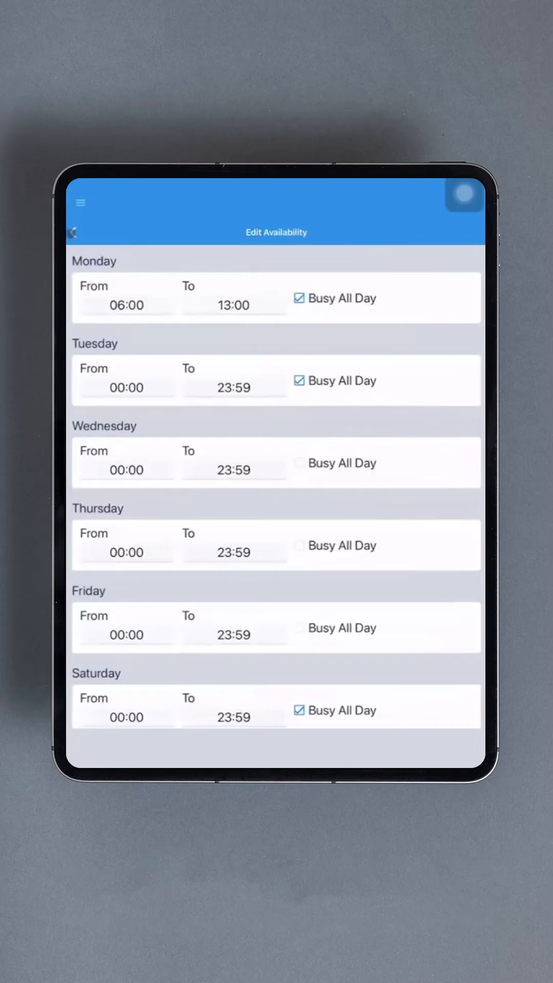
left_click(74, 232)
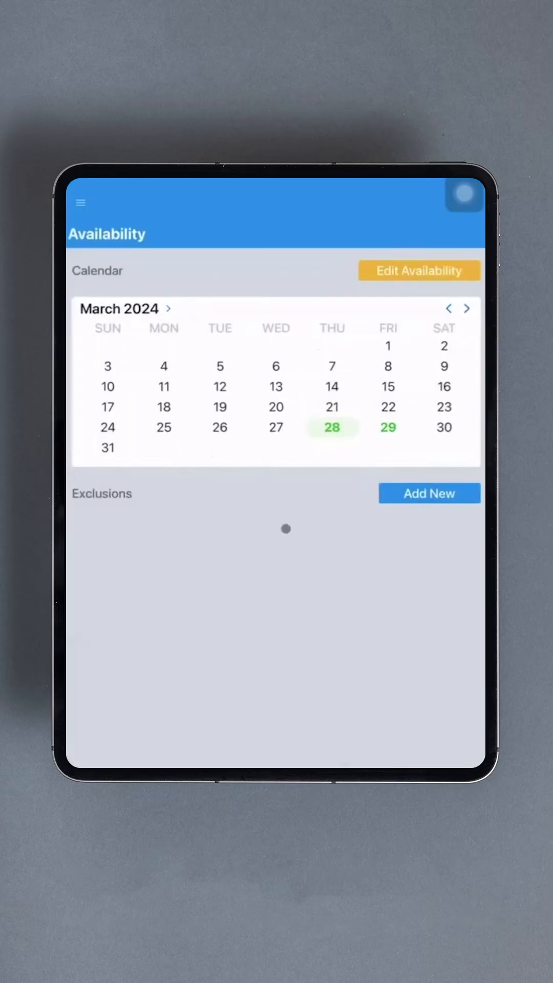
Add a 03/29/2024 Busy All Day exclusion with the note 'Dr apt' and save it
left_click(429, 494)
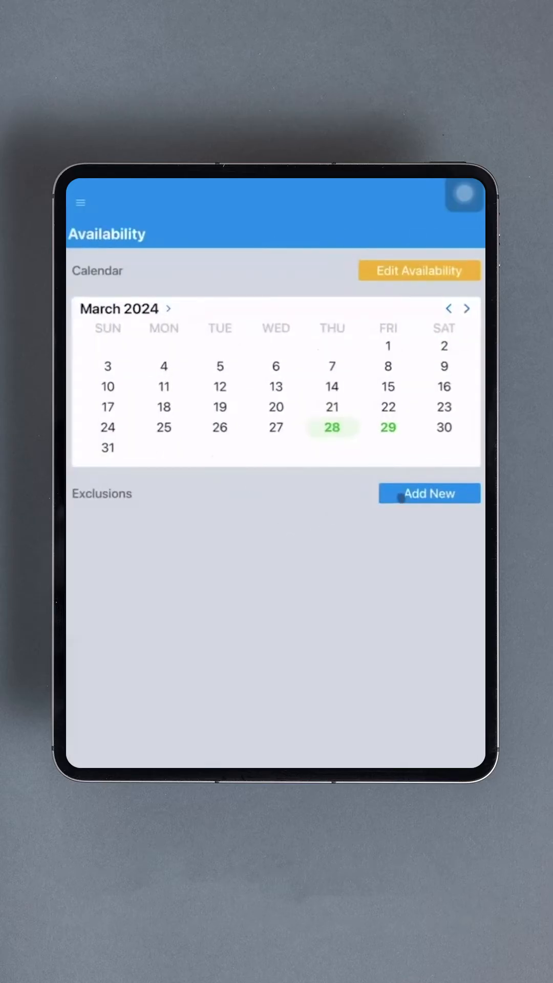
left_click(430, 494)
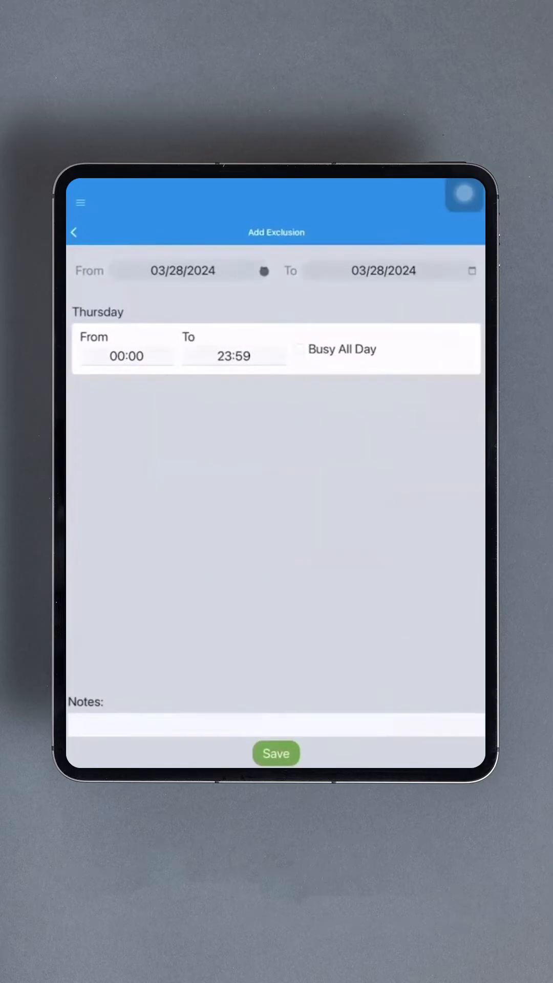
left_click(183, 271)
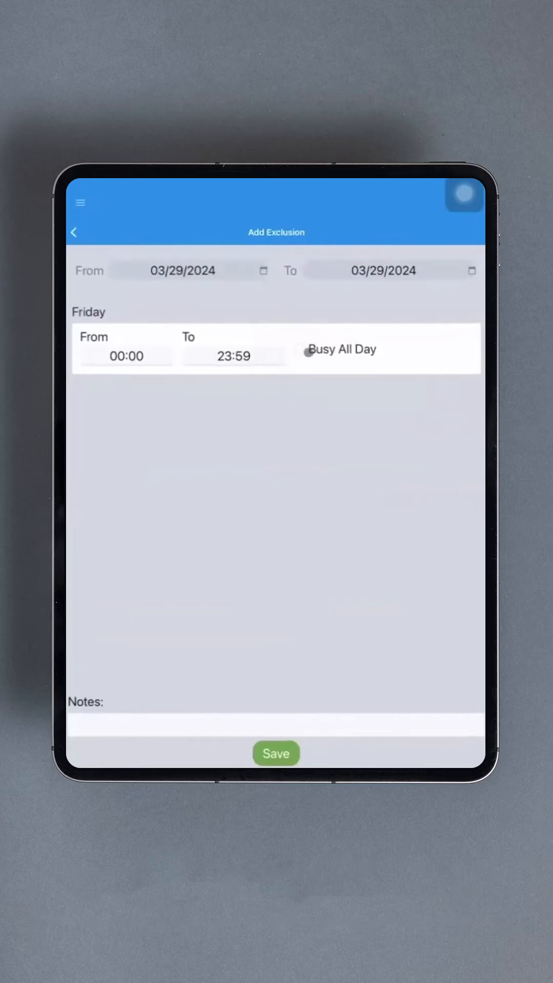
left_click(299, 350)
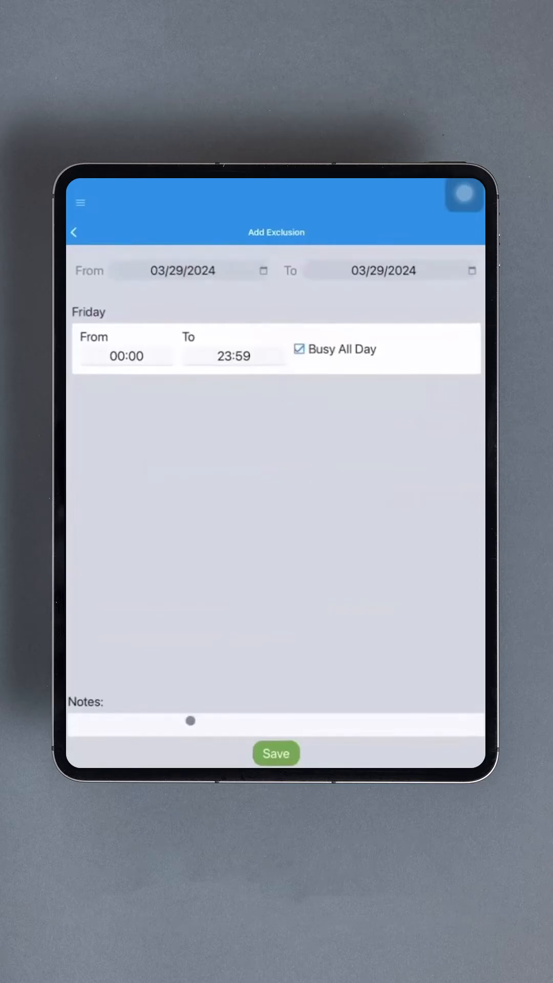
type("Dr a")
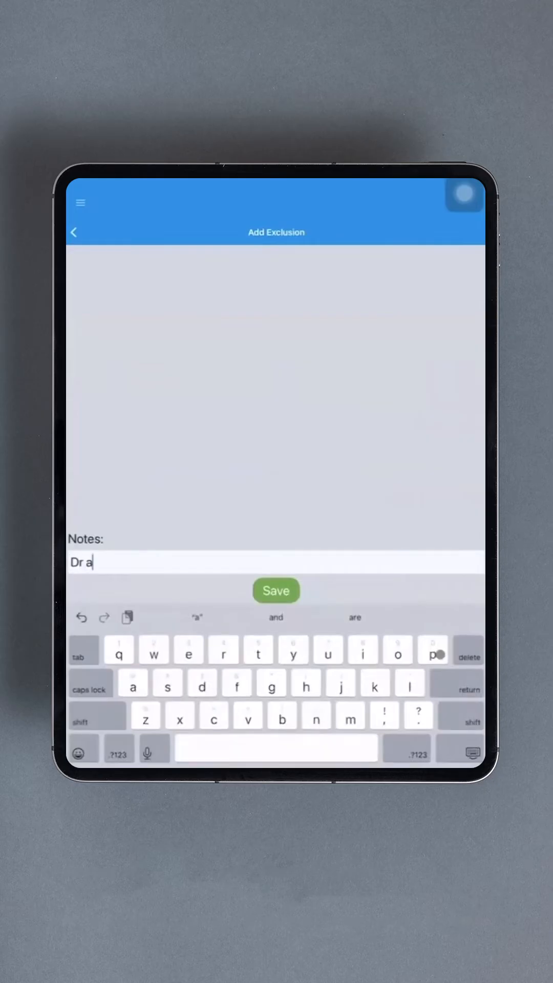
type("t")
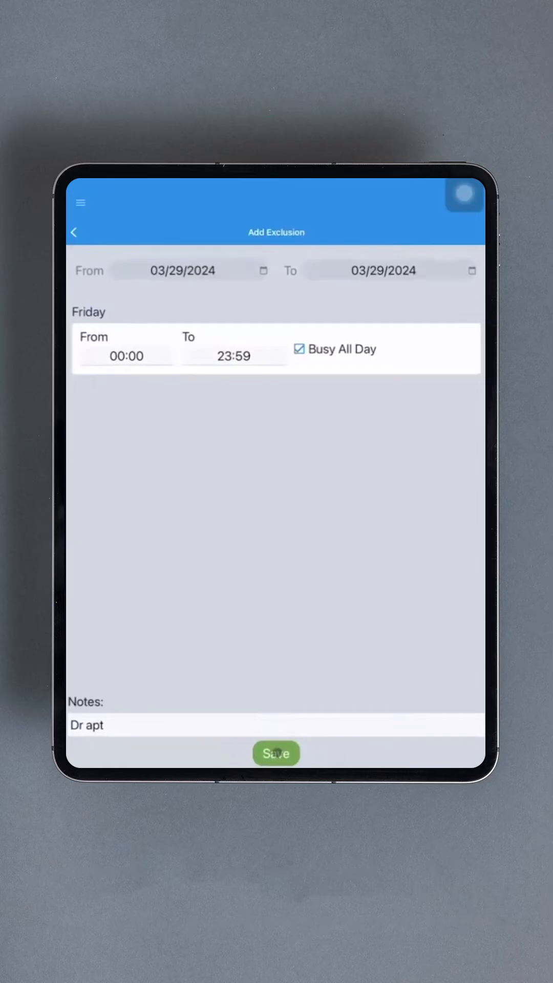
left_click(276, 753)
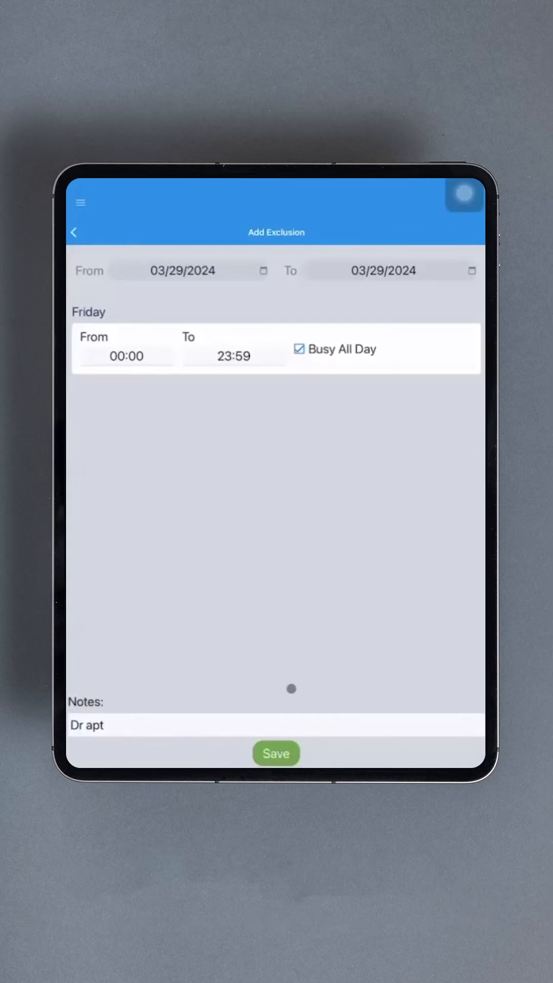
left_click(276, 753)
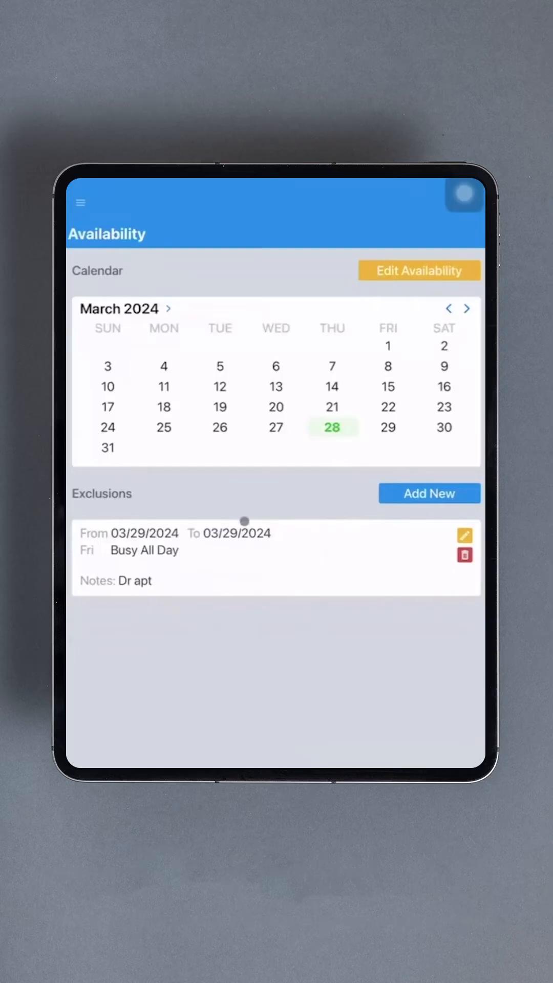
mouse_move(313, 629)
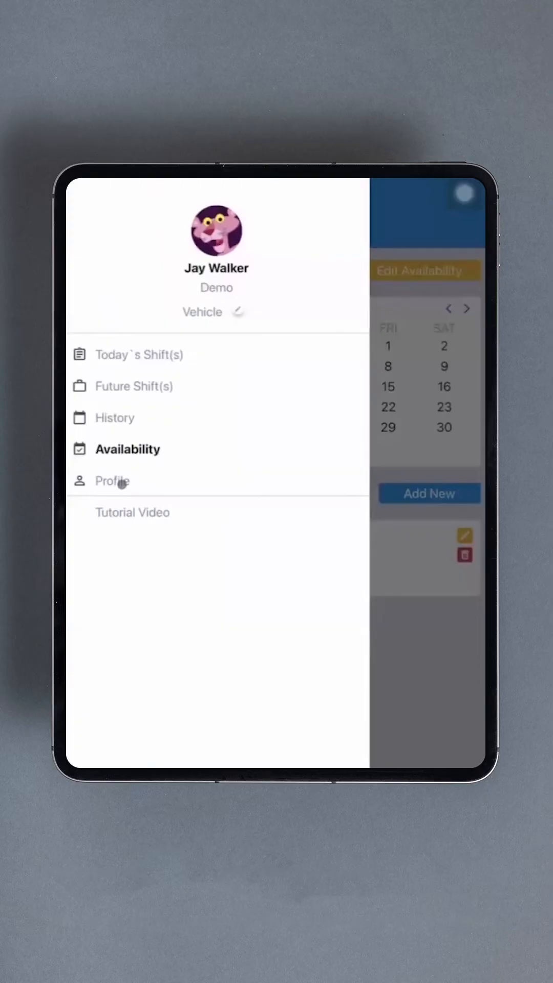
View the driver Profile page with password, company and notification sound options, then reopen the menu
left_click(112, 482)
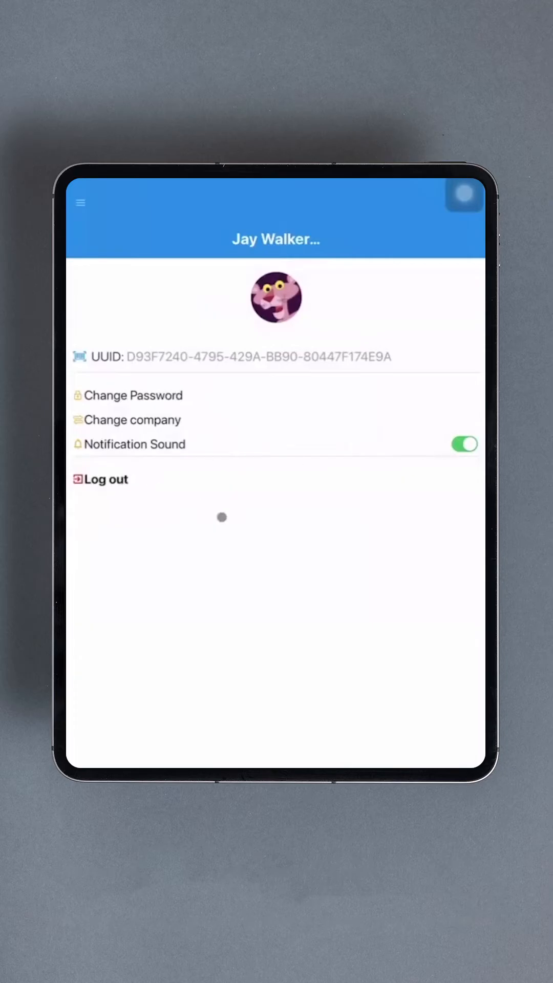
left_click(79, 202)
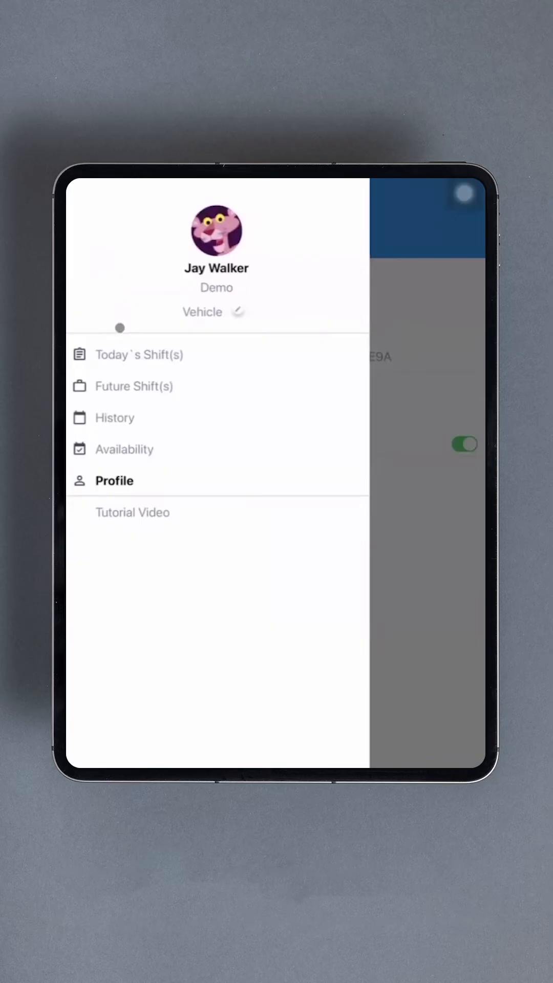
Start today's 3:00 PM shift with vehicle 007, sign the trips attestation and send it
left_click(140, 355)
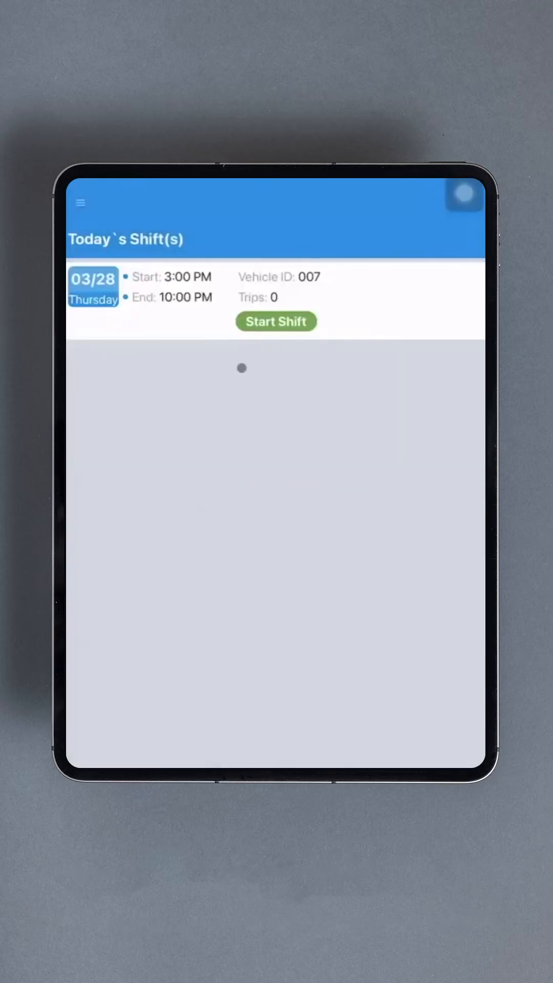
left_click(276, 321)
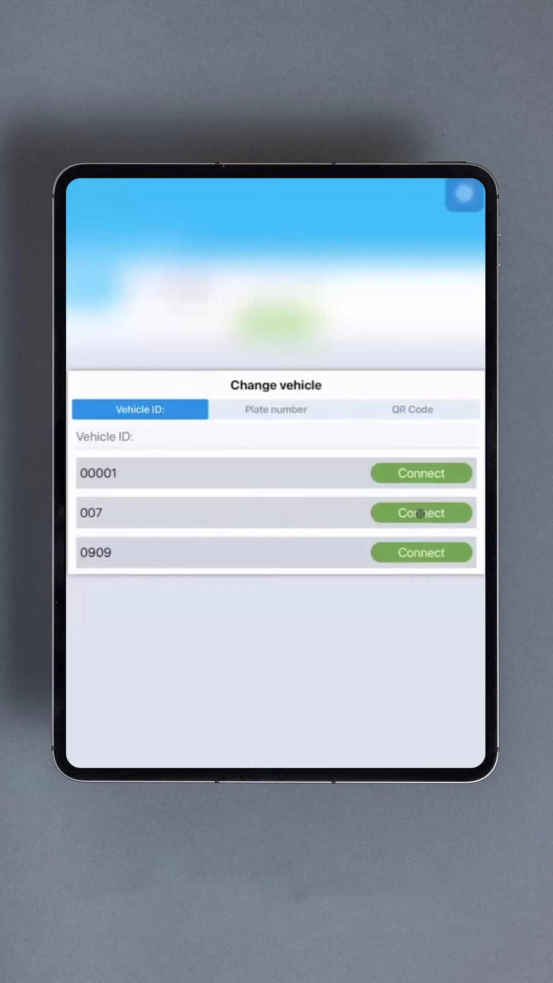
left_click(421, 513)
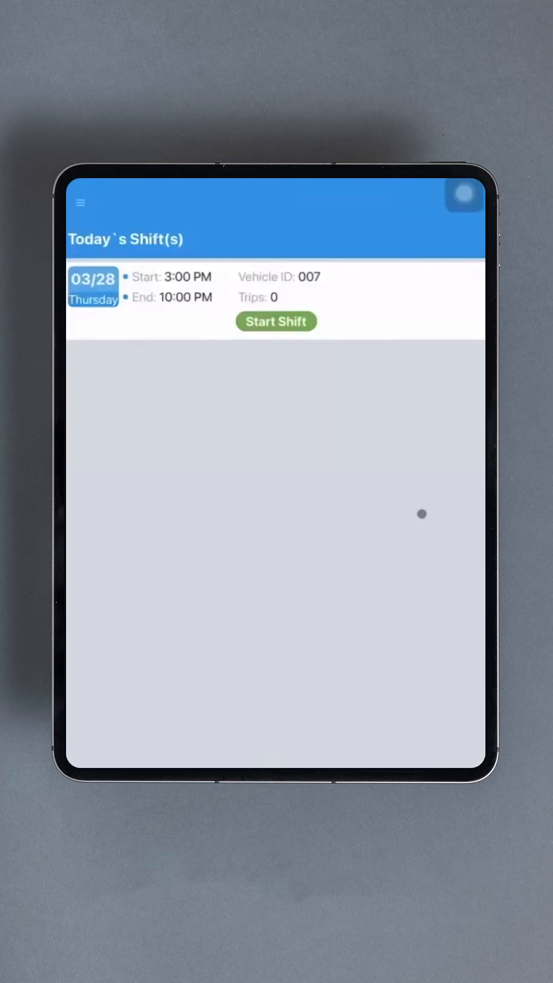
left_click(275, 320)
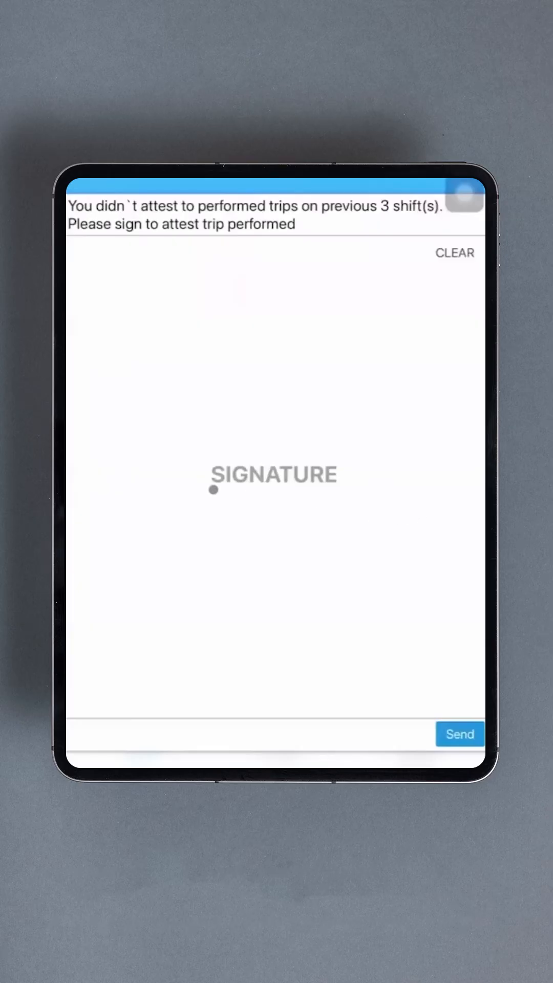
left_click_drag(213, 490, 398, 606)
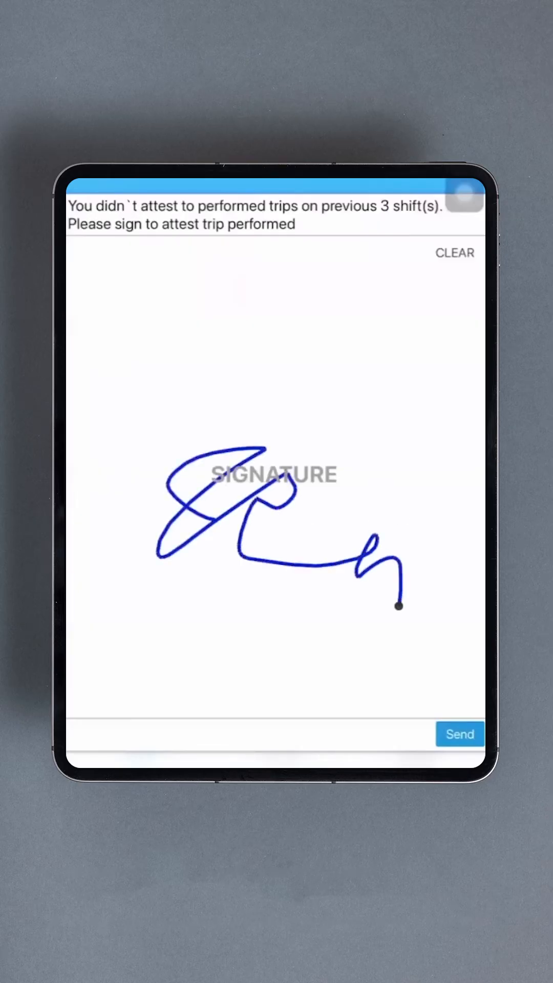
left_click(460, 734)
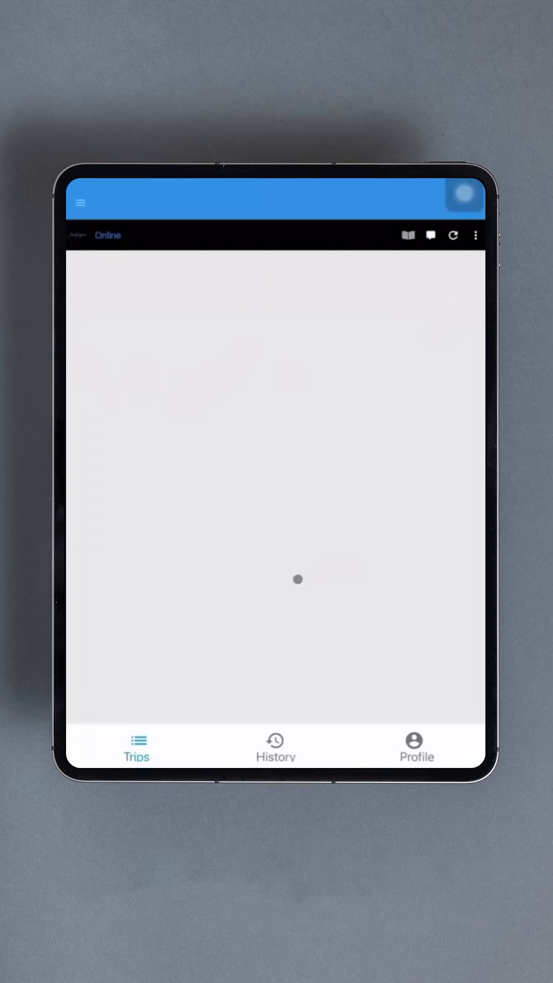
mouse_move(451, 639)
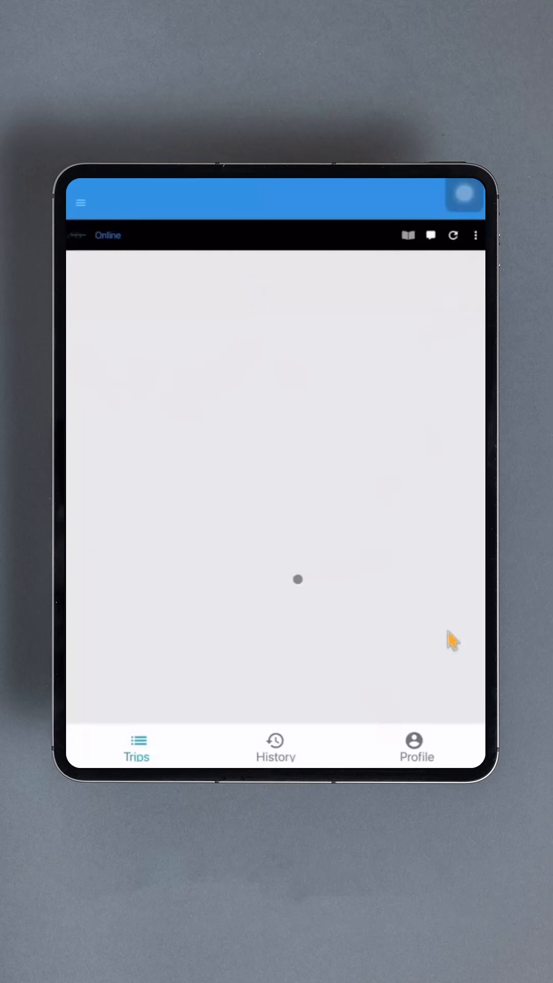
mouse_move(470, 348)
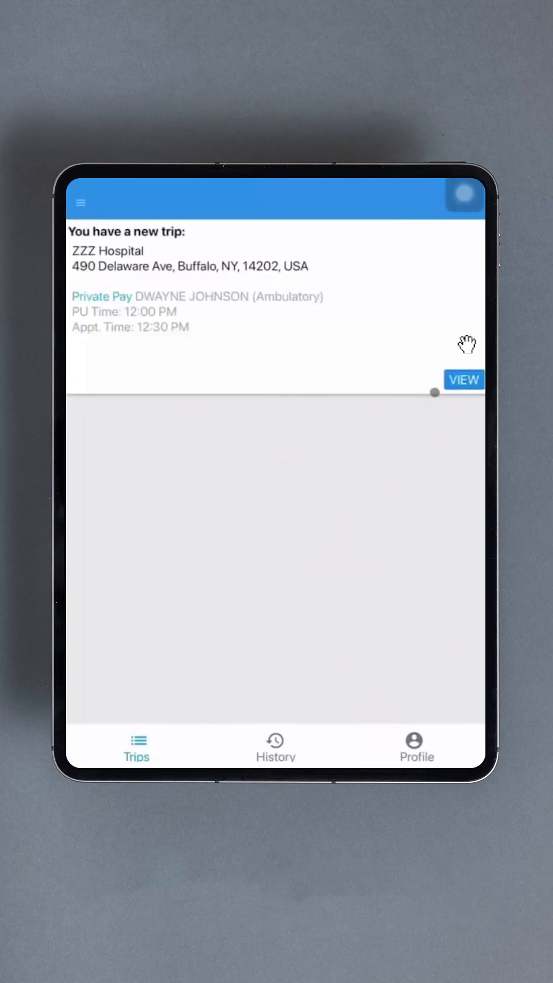
View and start the new ZZZ Hospital pickup trip, dismissing the time-to-go reminders
left_click(463, 379)
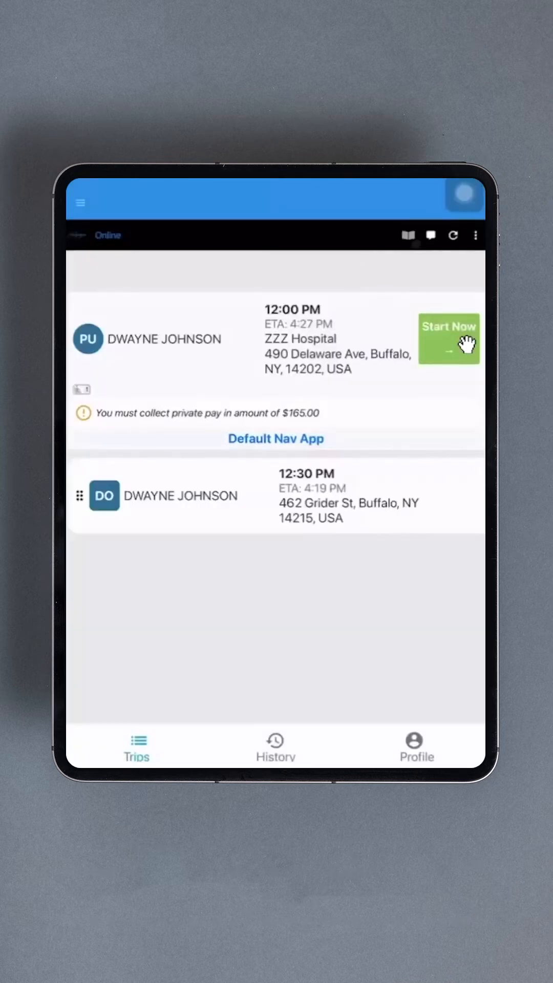
left_click(448, 338)
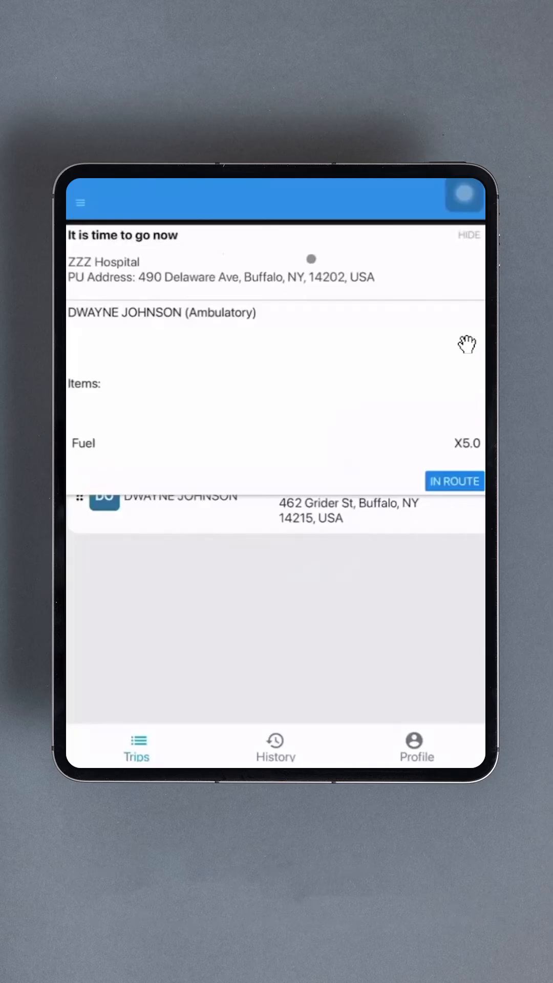
left_click(469, 236)
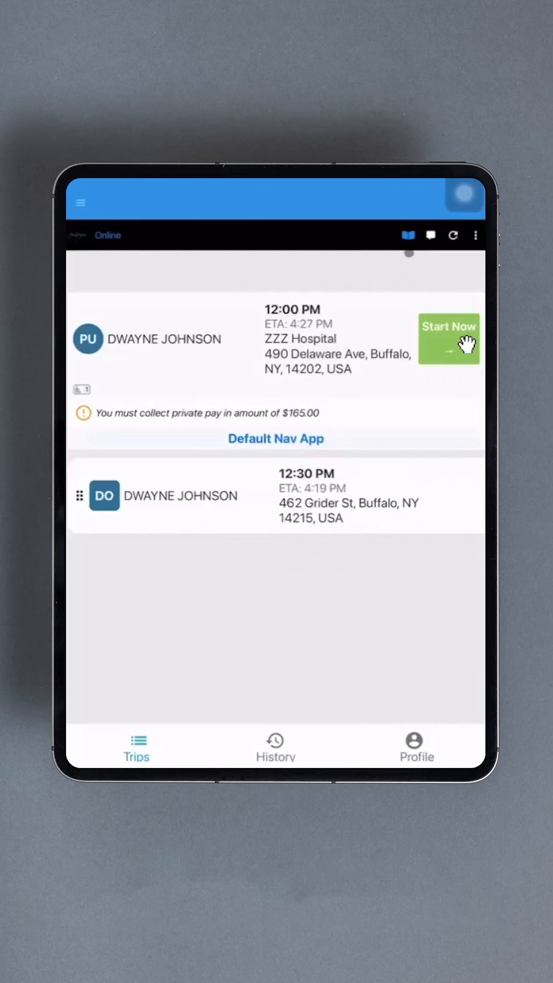
left_click(449, 339)
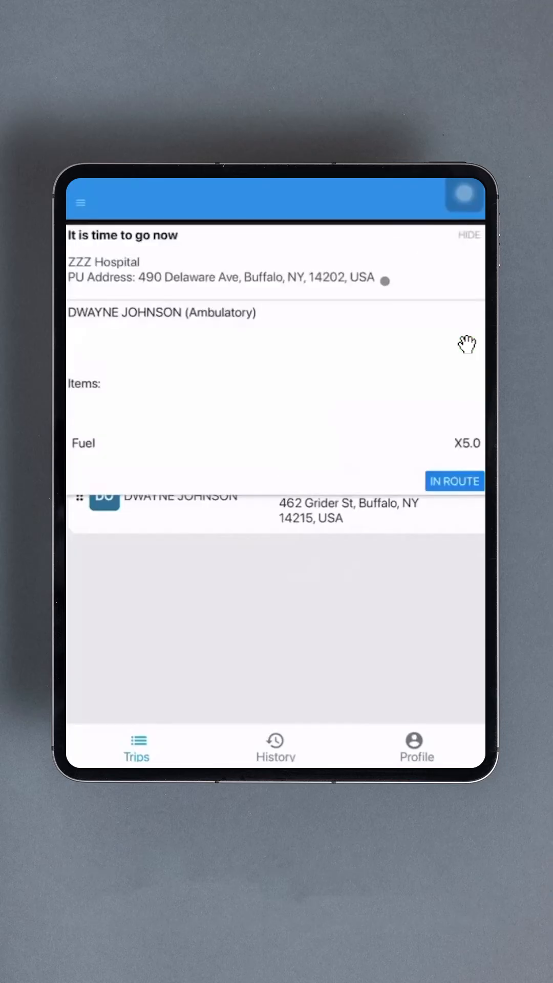
left_click(469, 235)
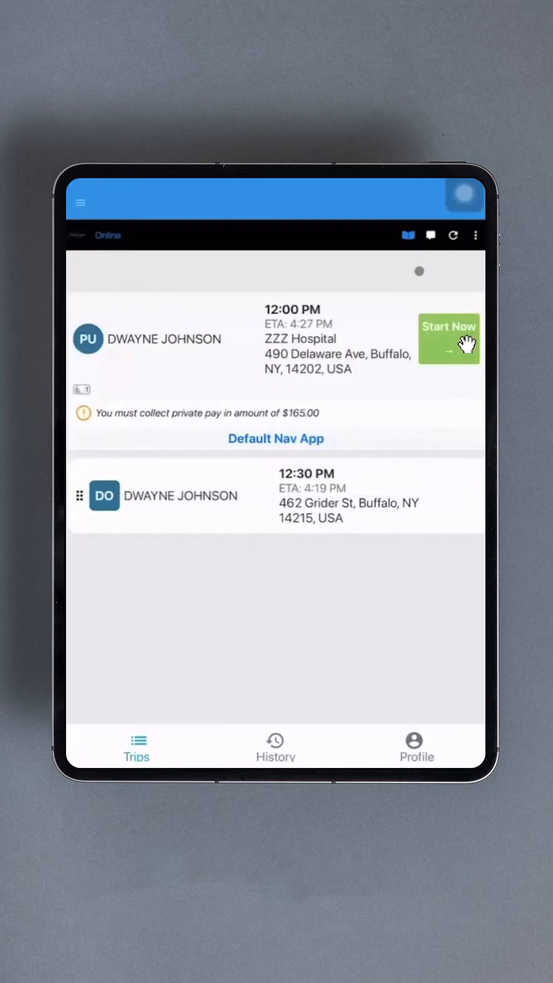
left_click(432, 236)
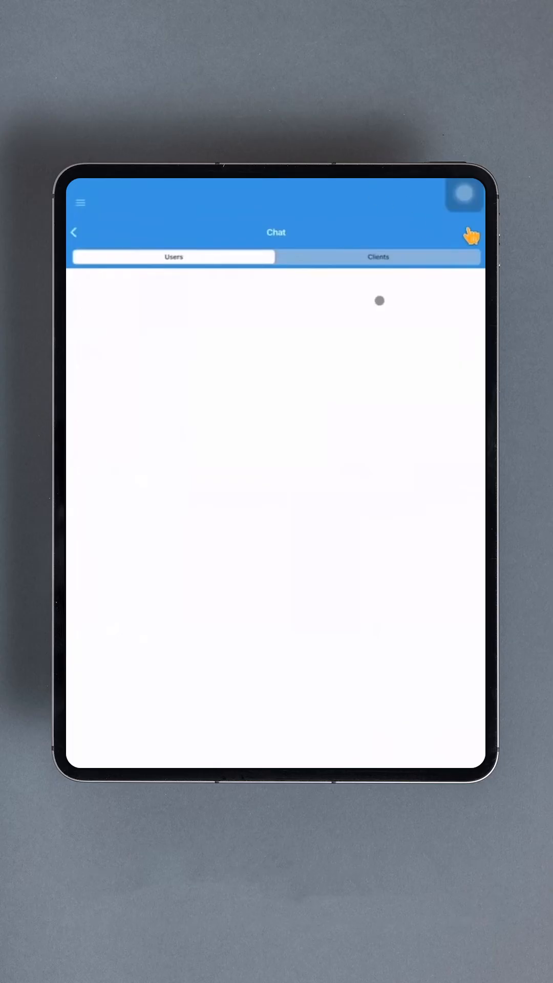
mouse_move(225, 310)
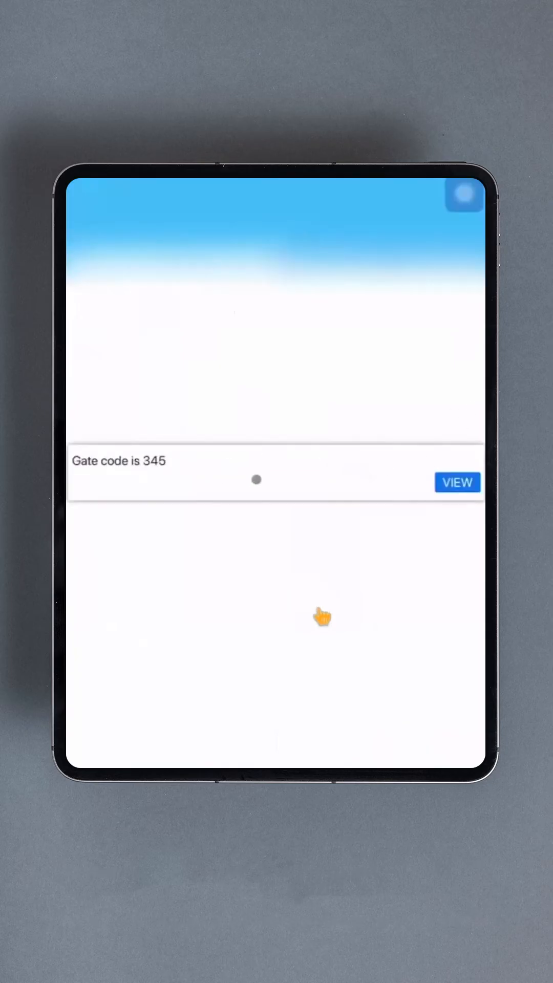
Read the 'Gate code is 345' message, check the Users and Clients chat tabs, then leave the chat
left_click(457, 482)
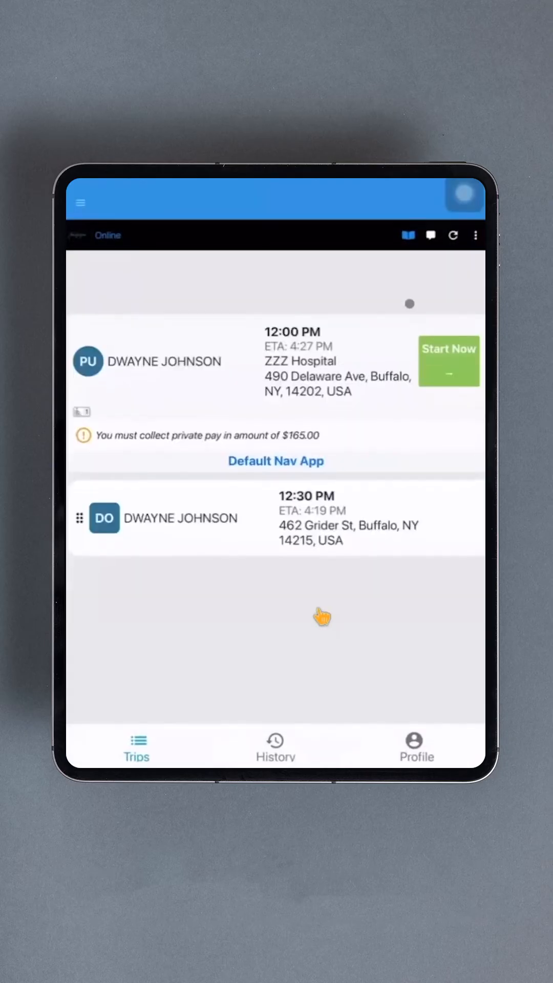
left_click(431, 236)
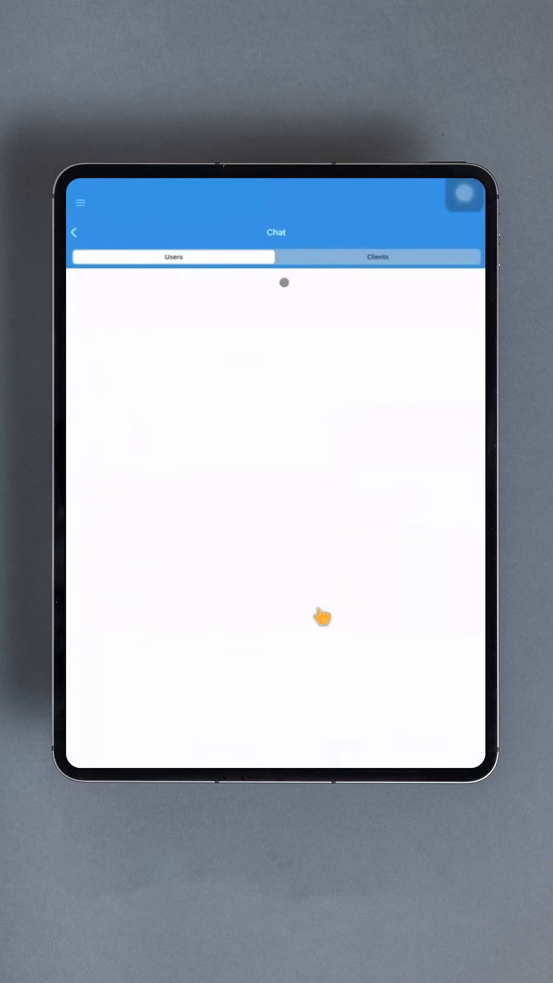
left_click(378, 257)
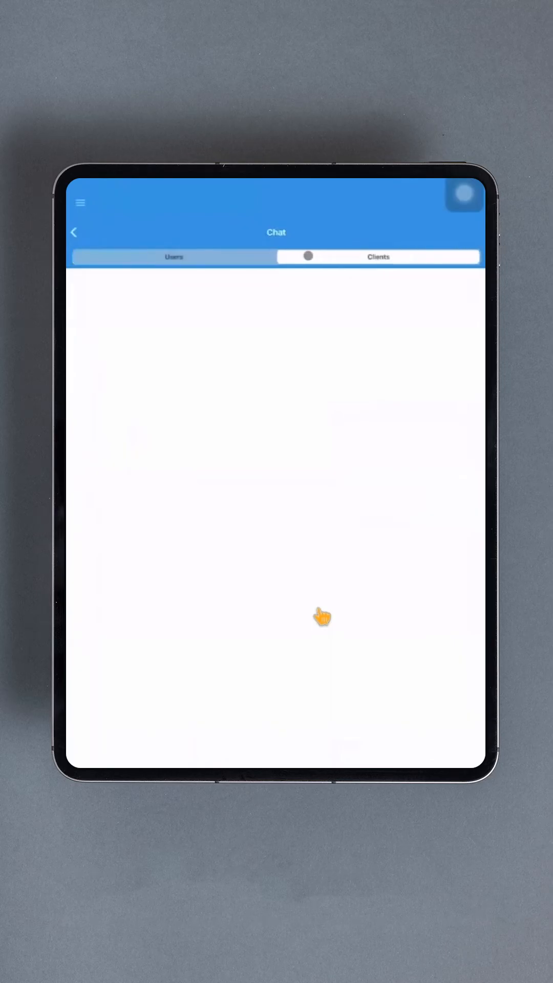
left_click(174, 256)
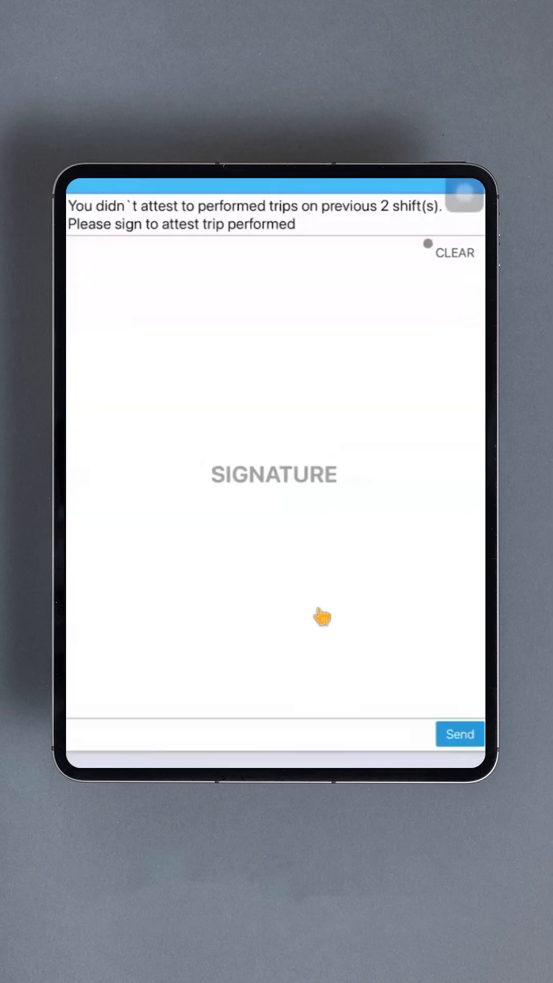
Draw and send the attestation signature, then hide the 'It is time to go now' popup
left_click_drag(182, 455, 301, 420)
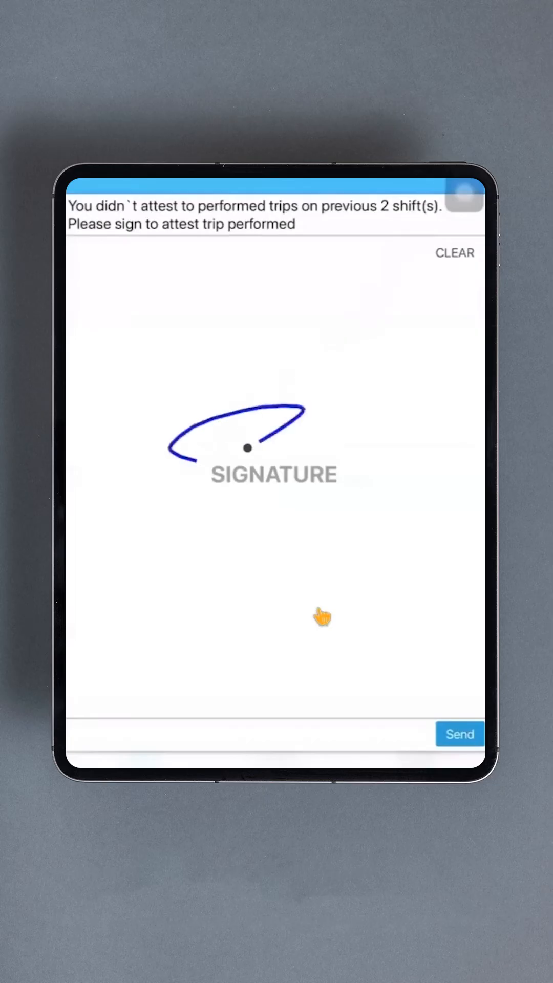
left_click(460, 735)
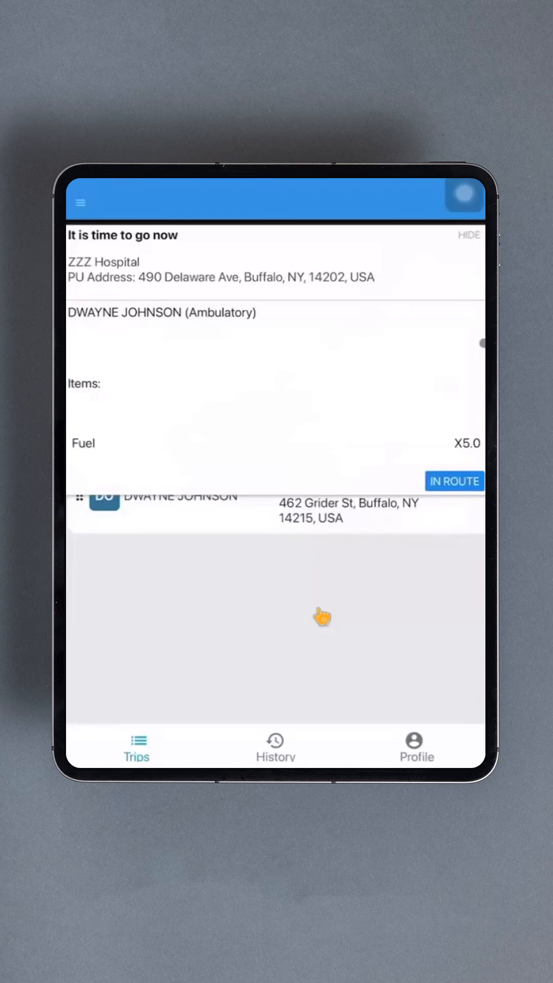
left_click(468, 236)
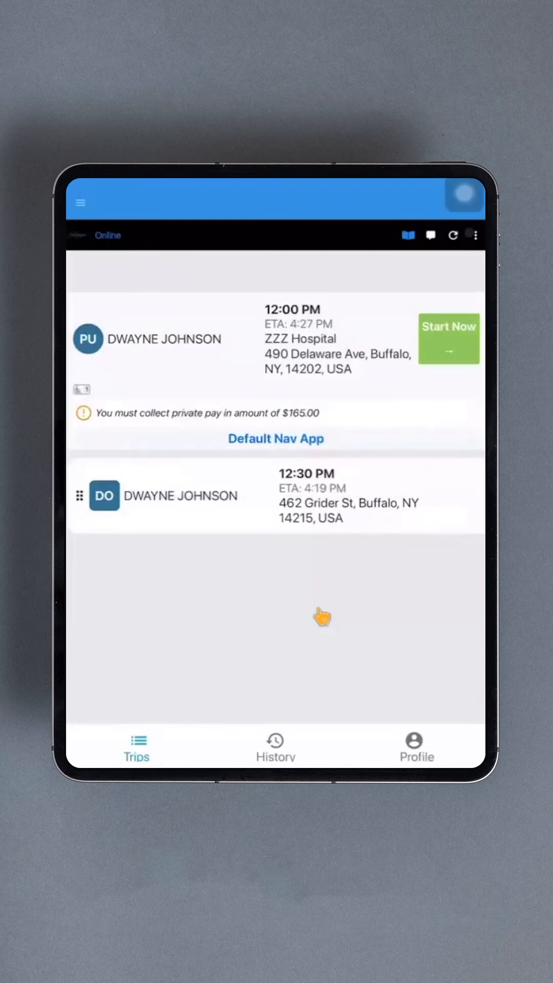
mouse_move(336, 715)
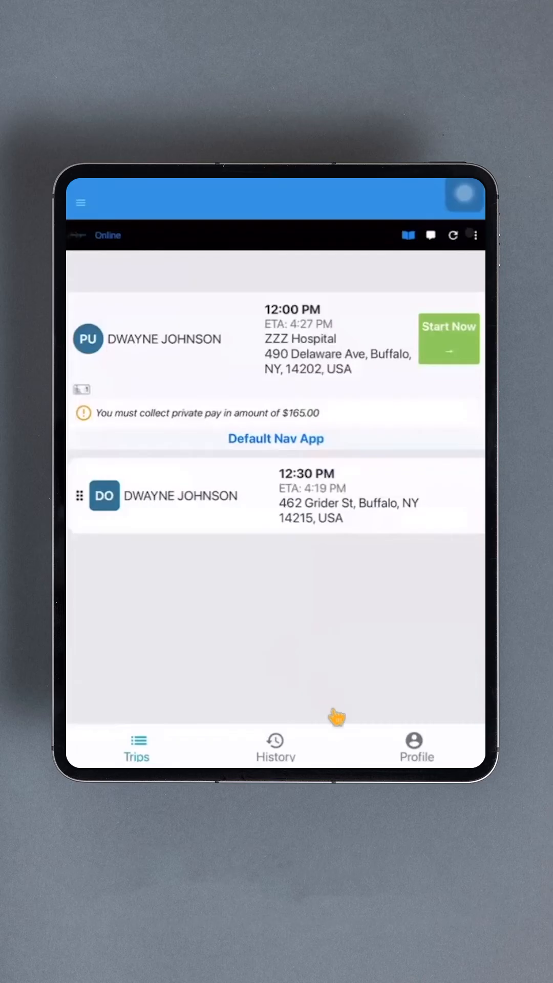
mouse_move(312, 594)
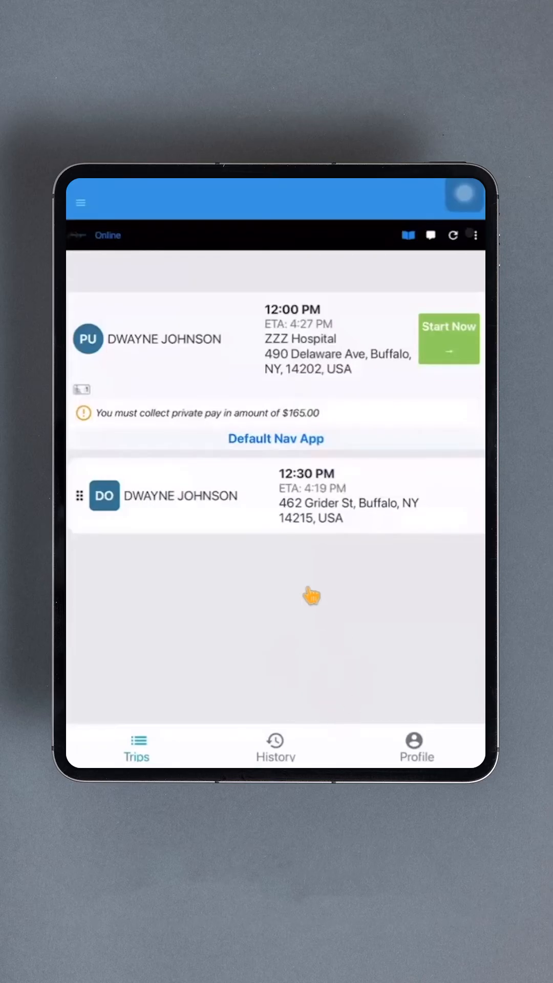
mouse_move(417, 585)
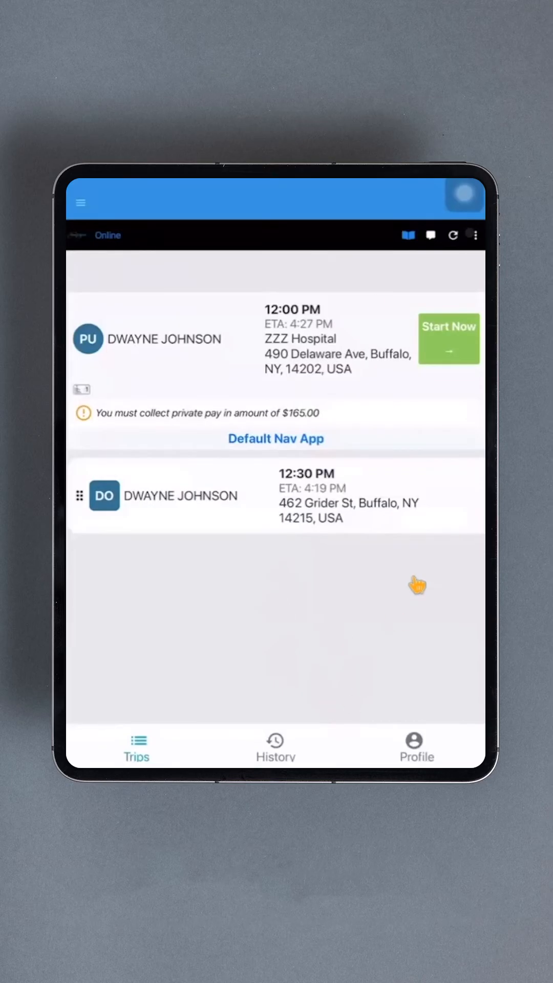
mouse_move(397, 601)
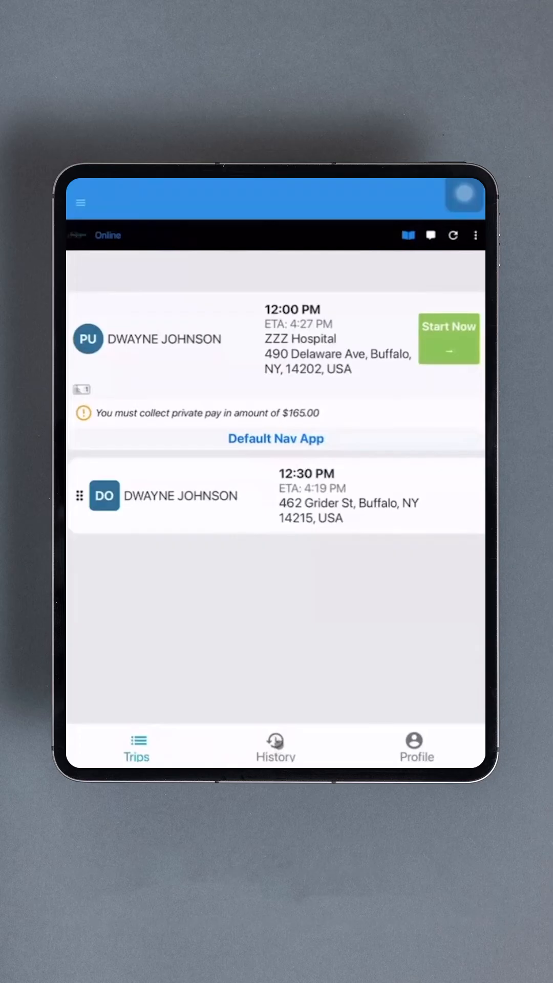
Check History totals (zero trips and mileage), then view Profile with Attendant, Assistant and Items details for vehicle 007
left_click(274, 747)
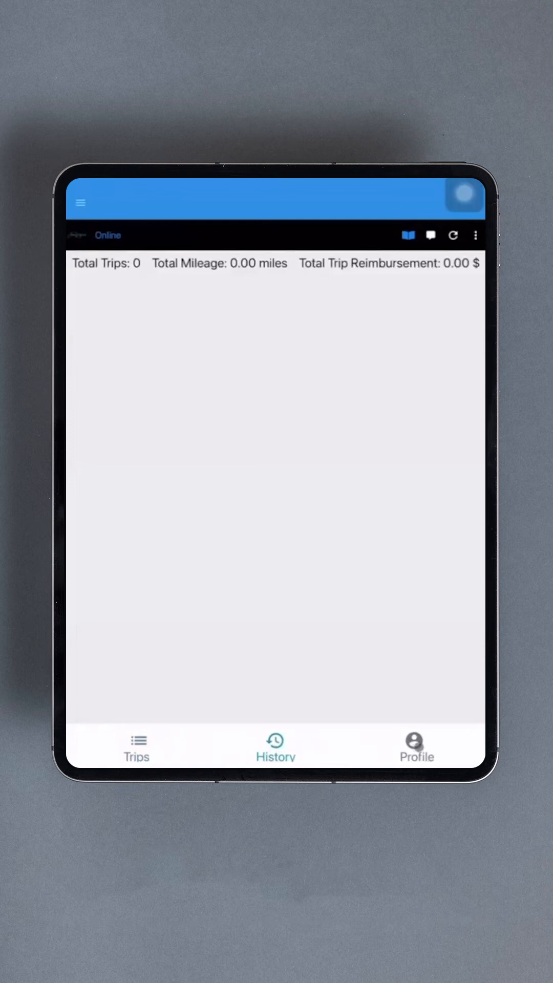
left_click(416, 746)
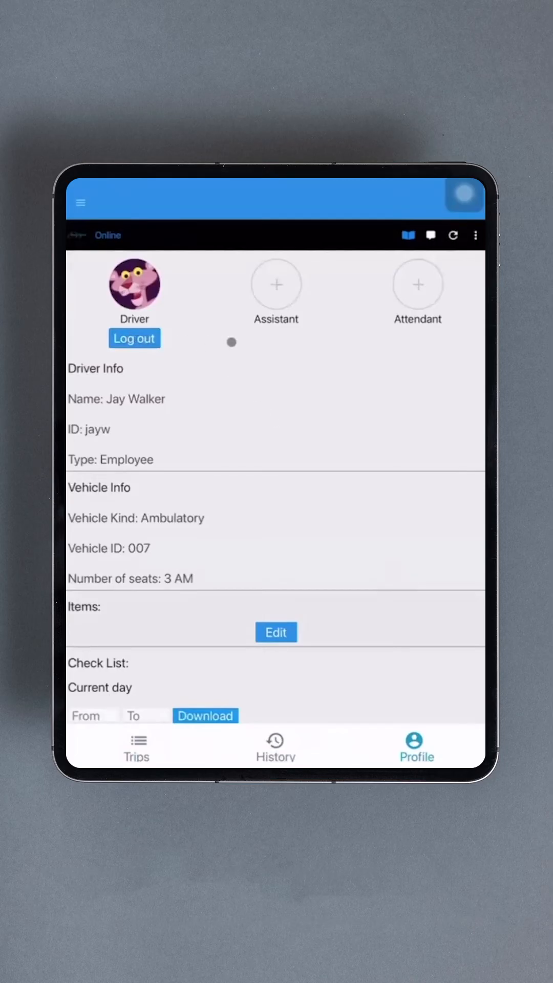
left_click(417, 286)
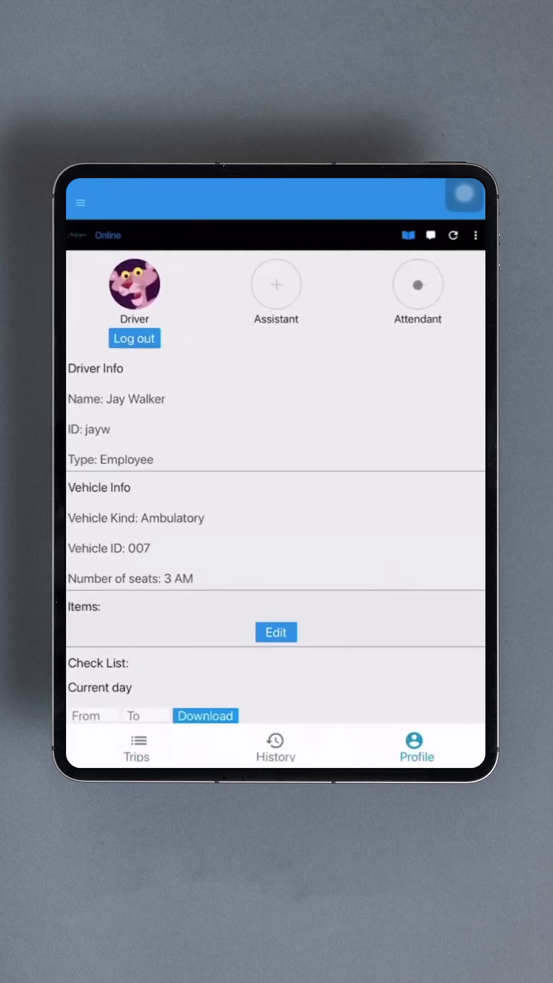
left_click(276, 286)
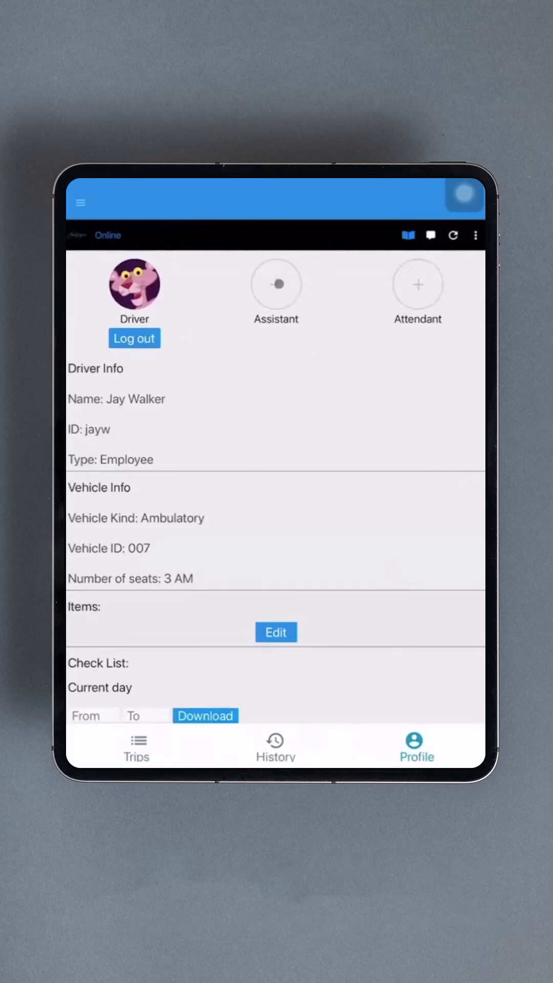
left_click(275, 285)
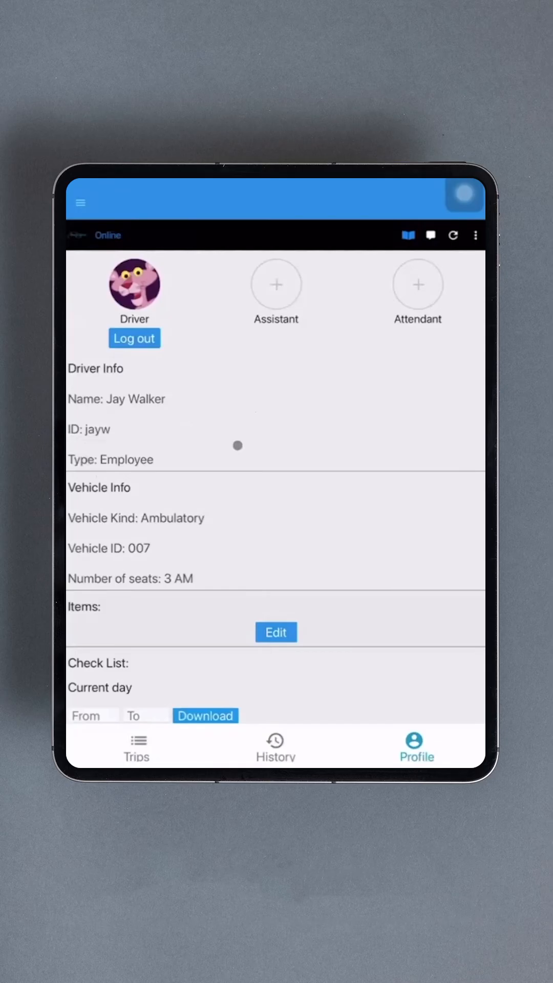
mouse_move(216, 522)
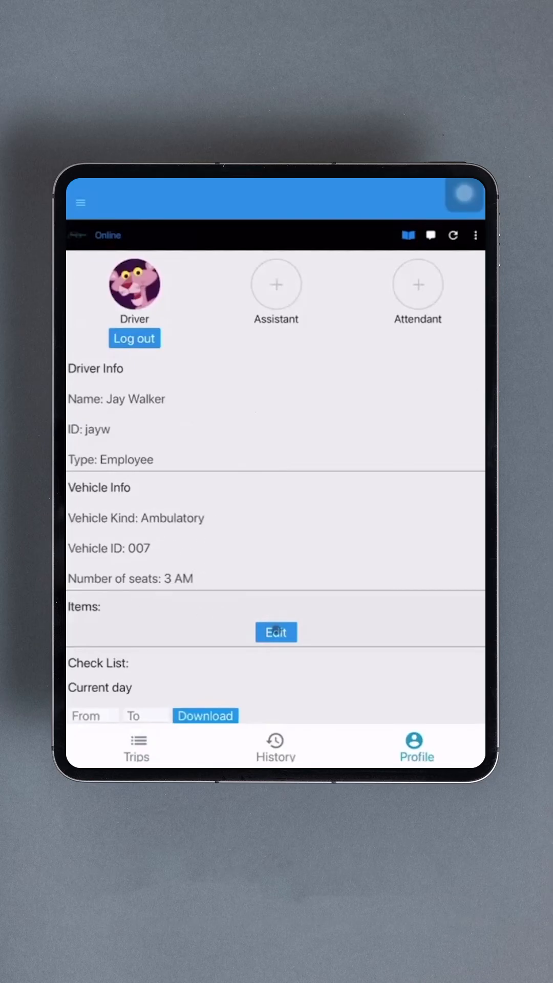
left_click(275, 632)
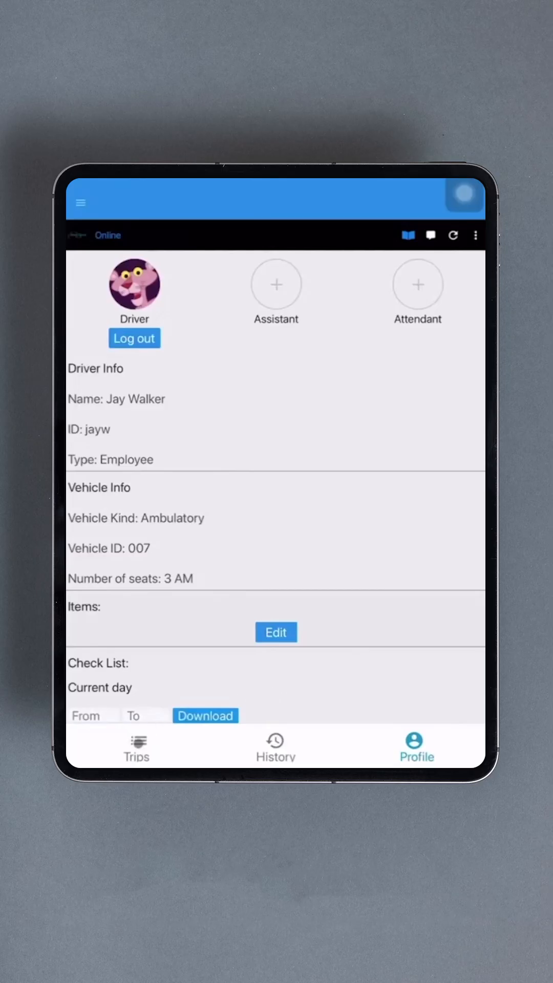
Return to the Trips tab listing the ZZZ Hospital pickup for Dwayne Johnson
left_click(136, 746)
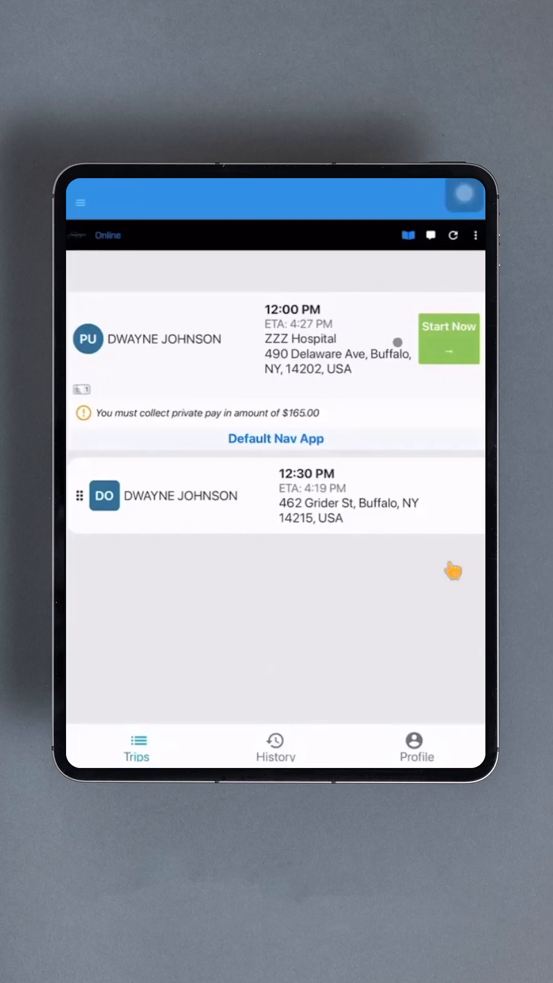
mouse_move(454, 263)
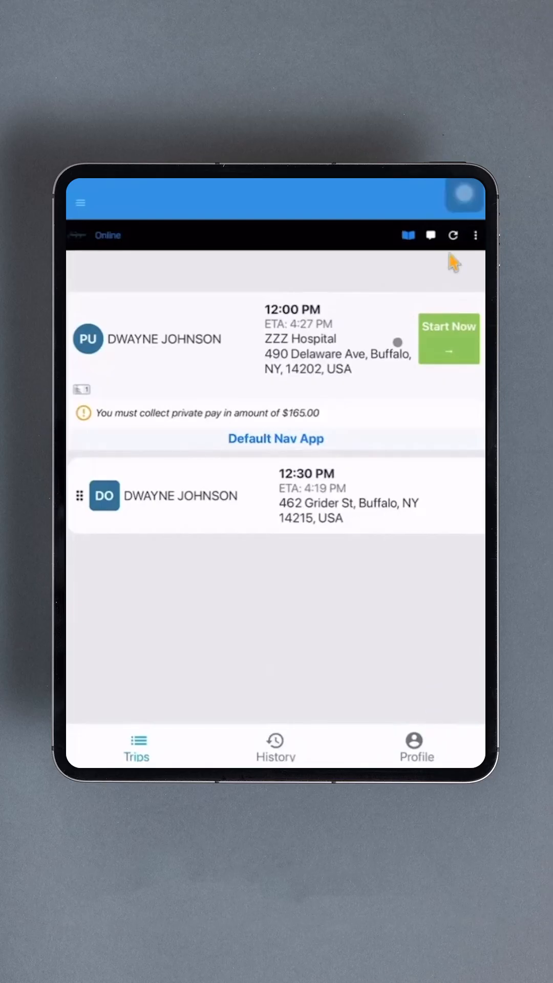
mouse_move(453, 262)
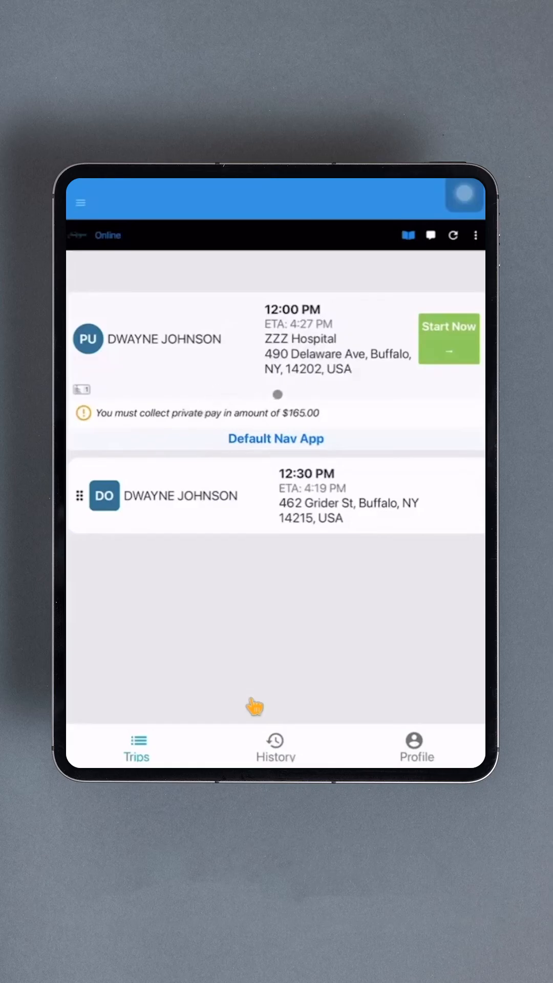
Start the 12:00 PM ZZZ Hospital pickup, load Dwayne Johnson, and set payment collection to Drop Off
left_click(448, 339)
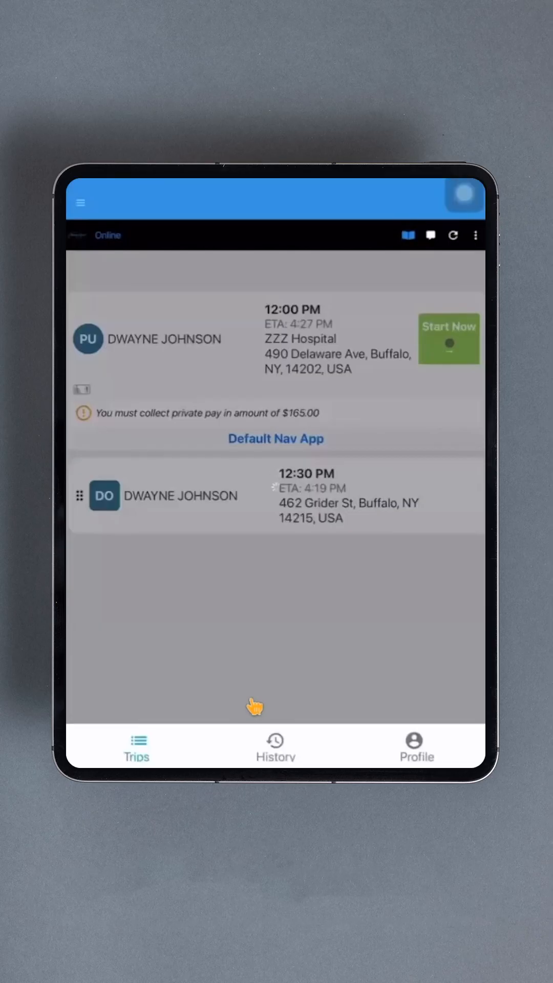
left_click(449, 338)
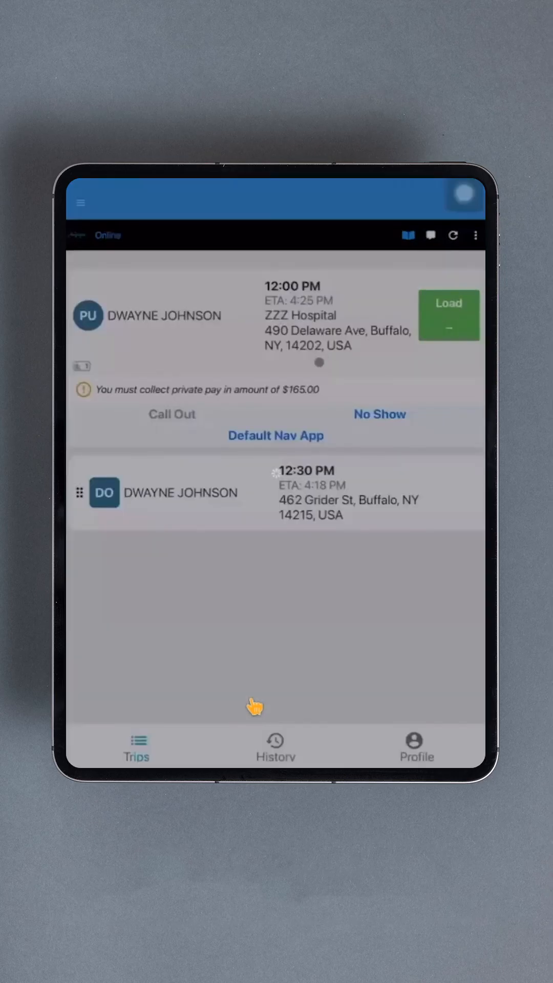
left_click(448, 314)
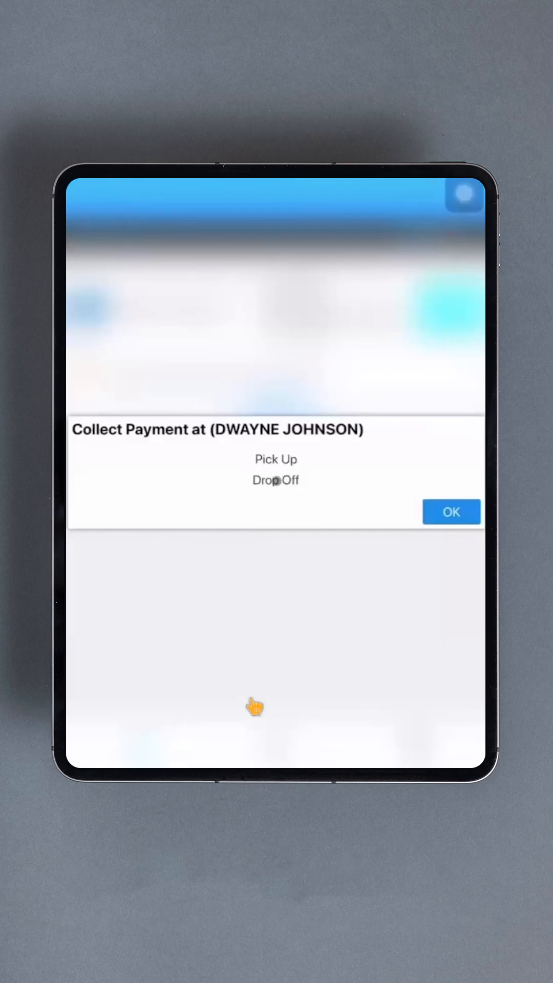
left_click(276, 480)
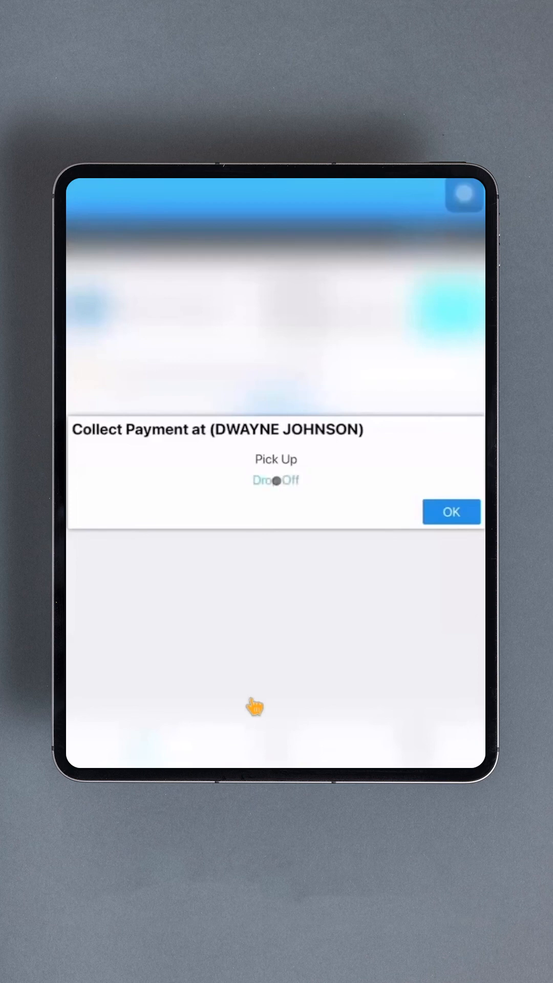
left_click(450, 512)
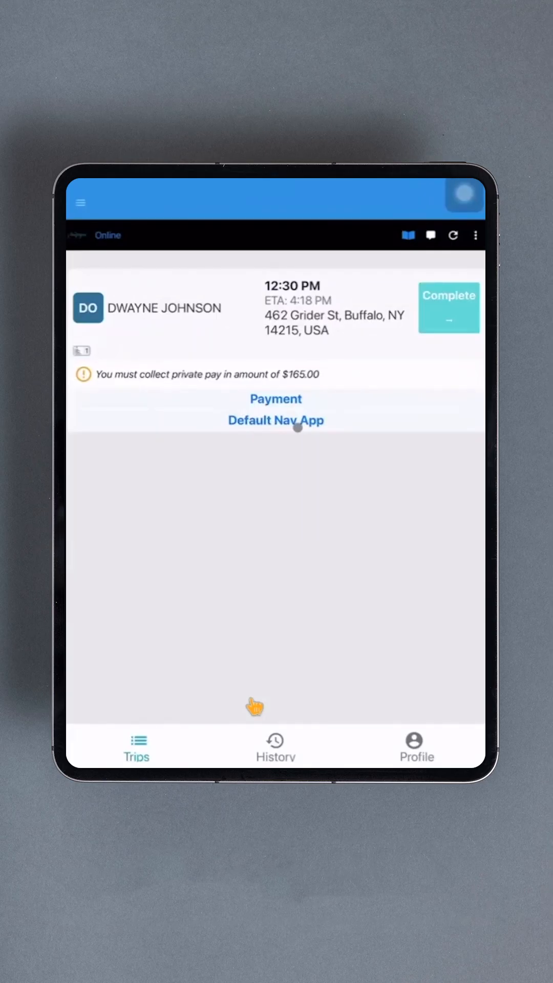
Collect Dwayne Johnson's $165.00 private pay in cash and submit the trip comment to finish the trip
left_click(449, 308)
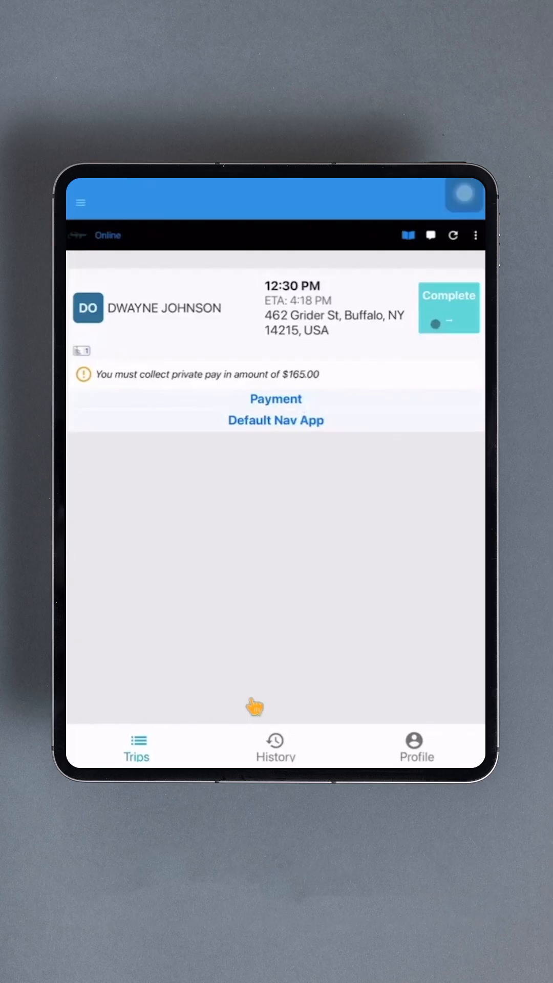
left_click(276, 398)
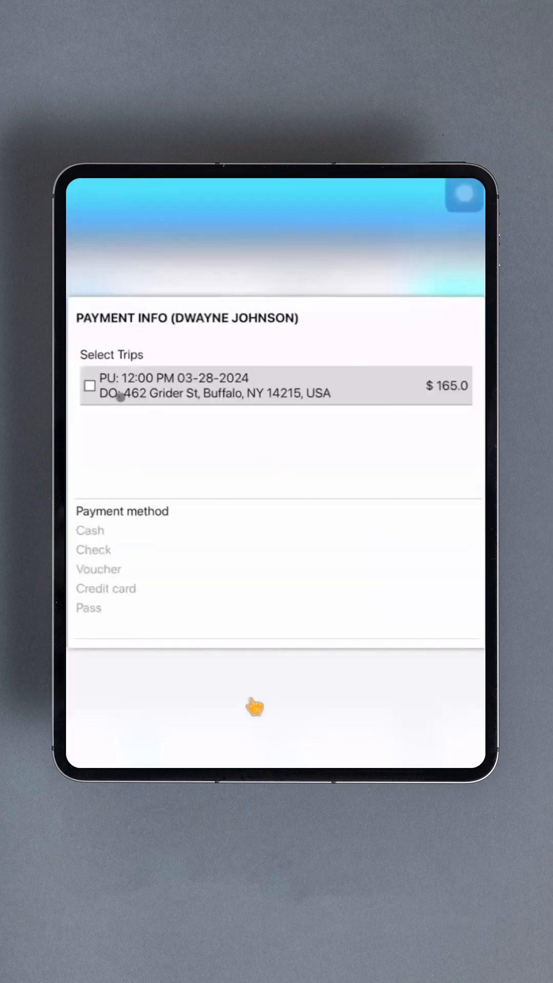
left_click(89, 386)
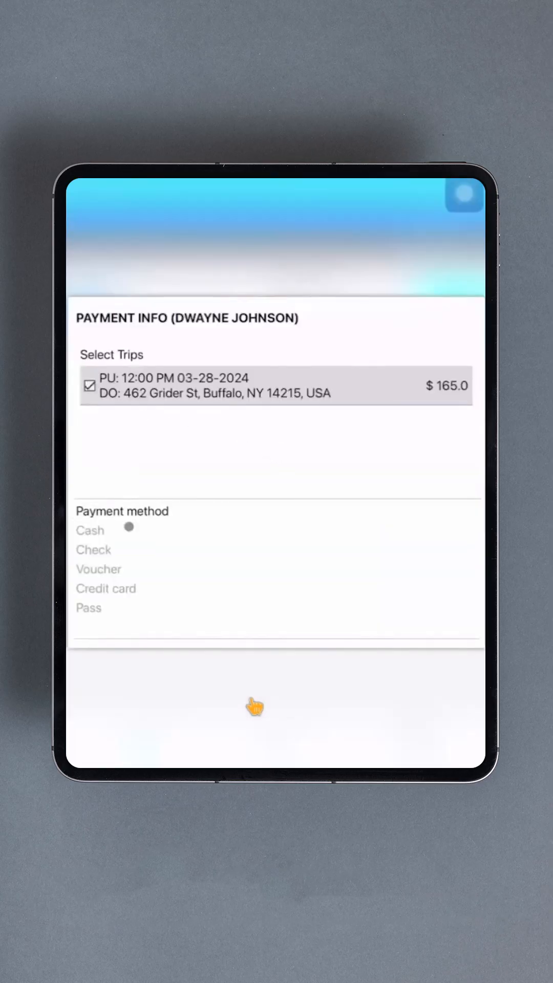
left_click(90, 530)
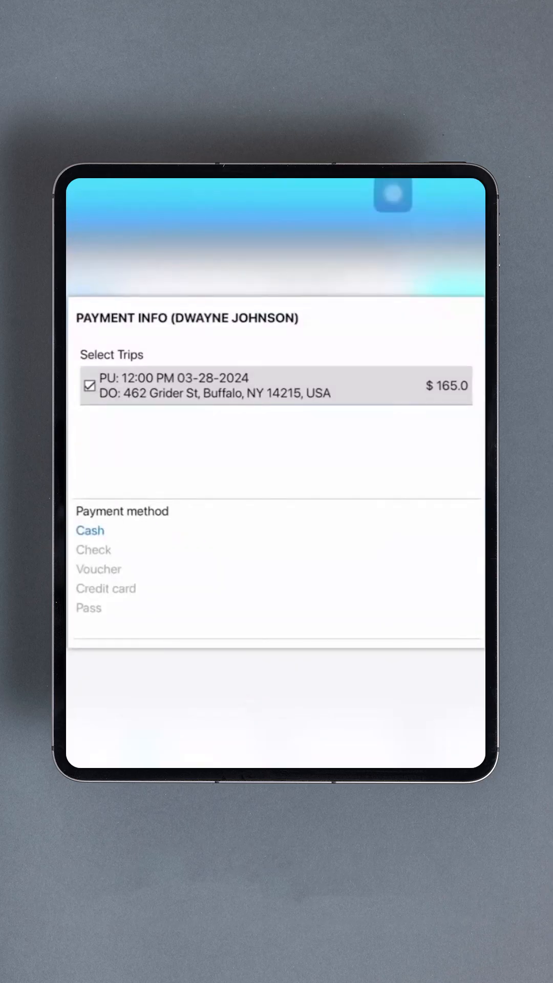
mouse_move(172, 546)
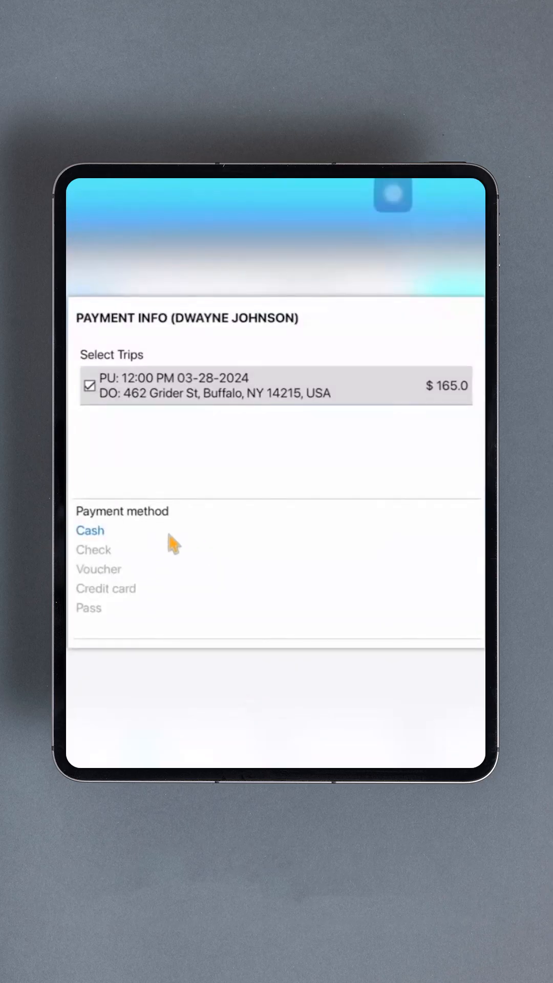
mouse_move(284, 545)
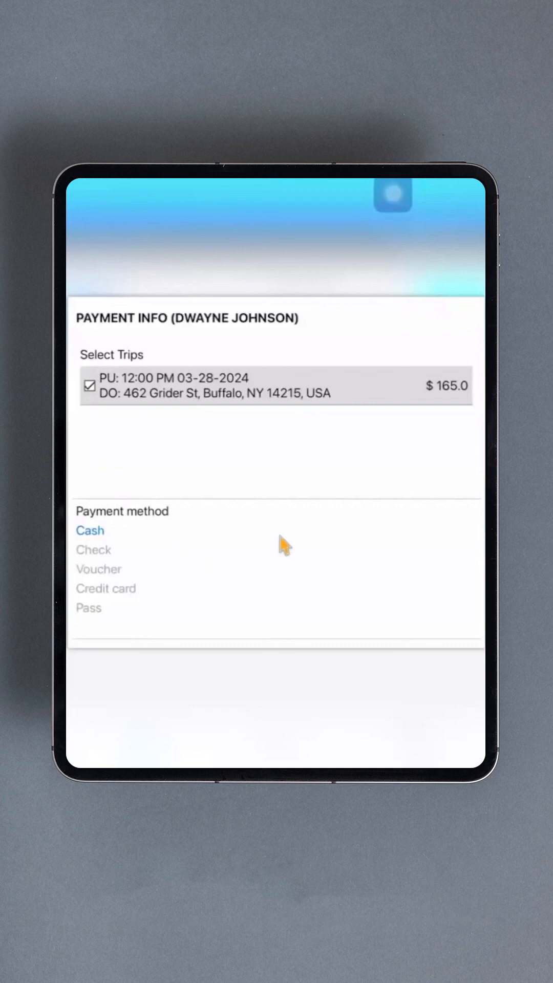
scroll("down", 3)
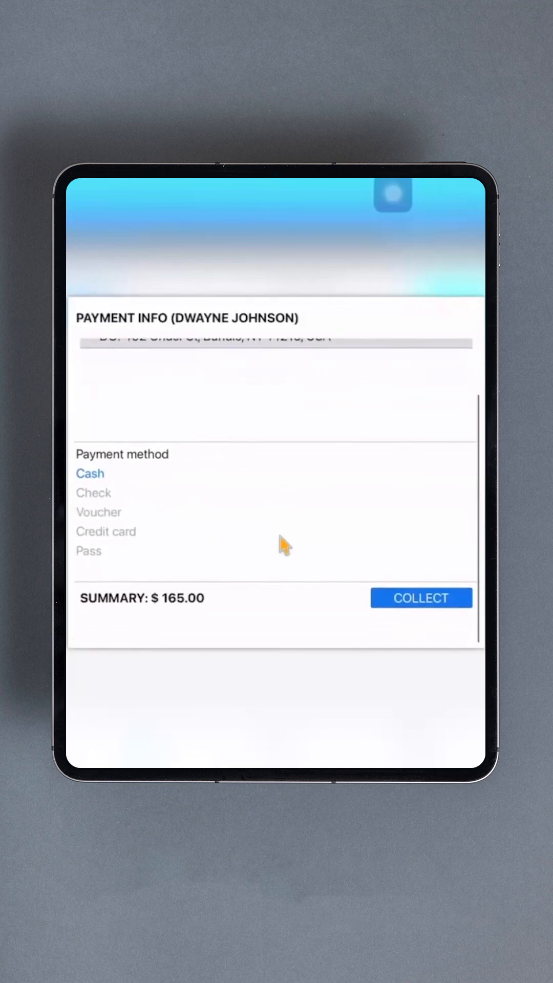
left_click(421, 597)
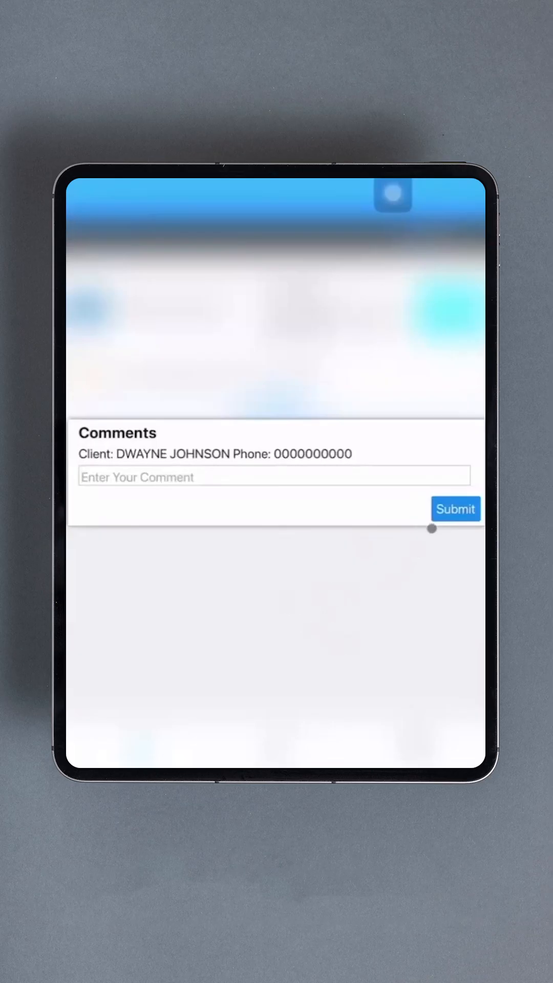
left_click(455, 509)
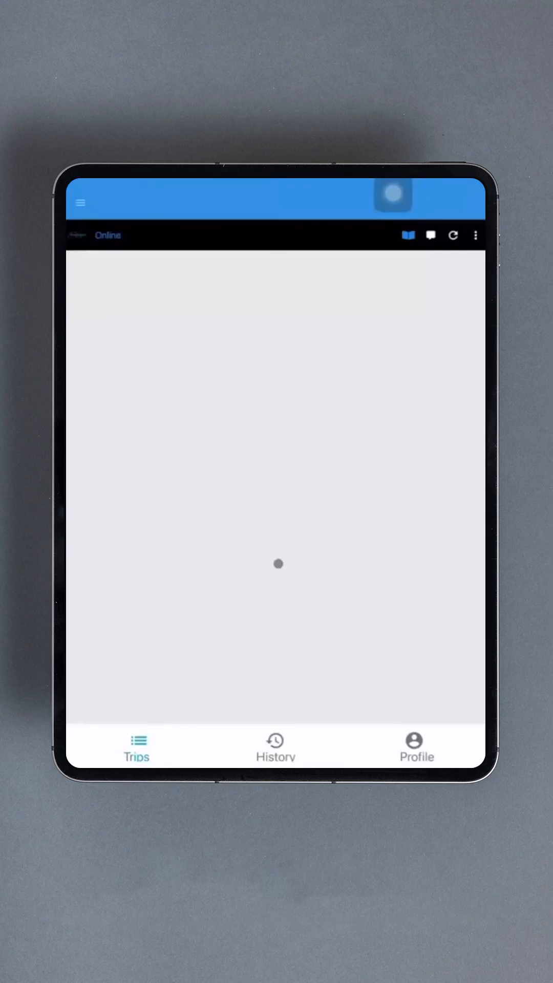
mouse_move(371, 490)
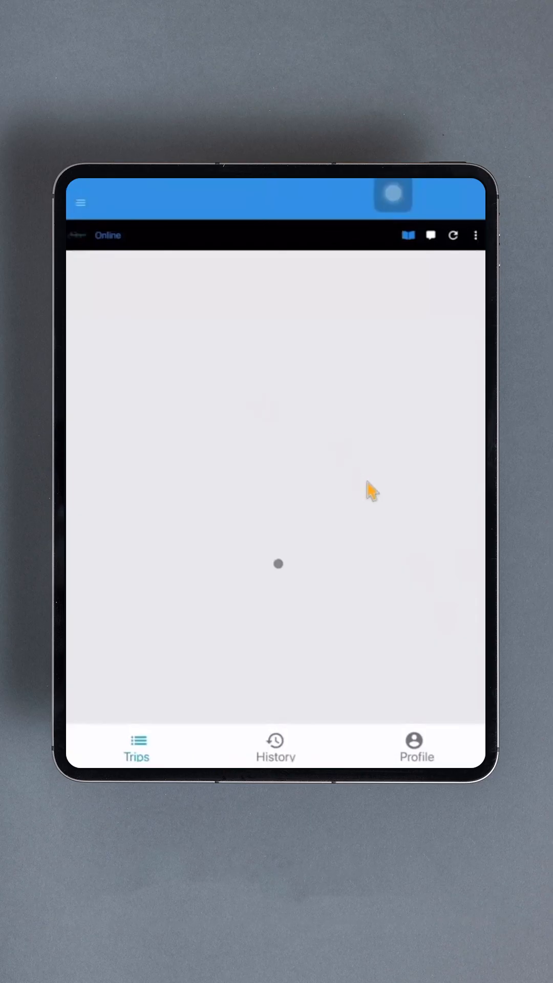
mouse_move(240, 192)
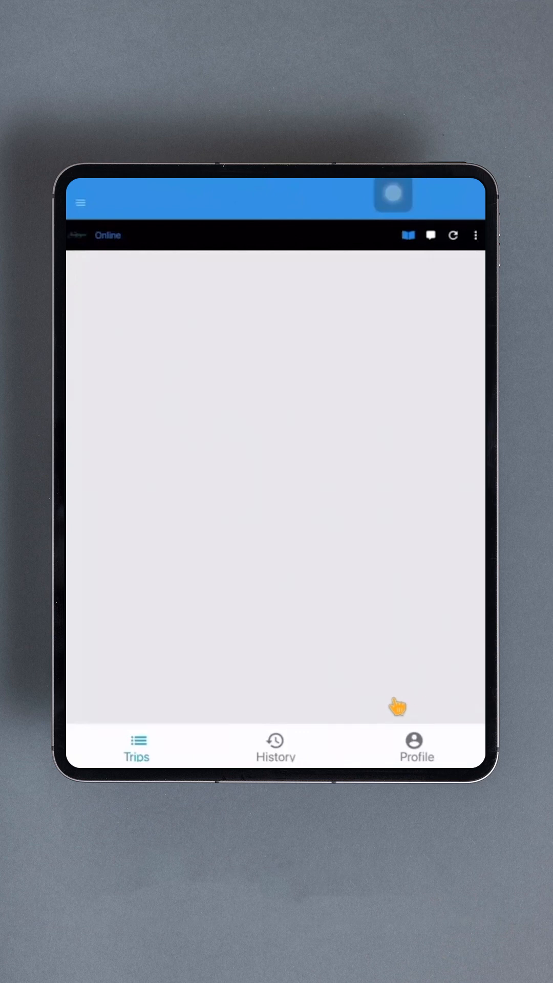
Open the side drawer showing the shift in progress until 10:00 PM with End Shift and Take a Break
left_click(78, 202)
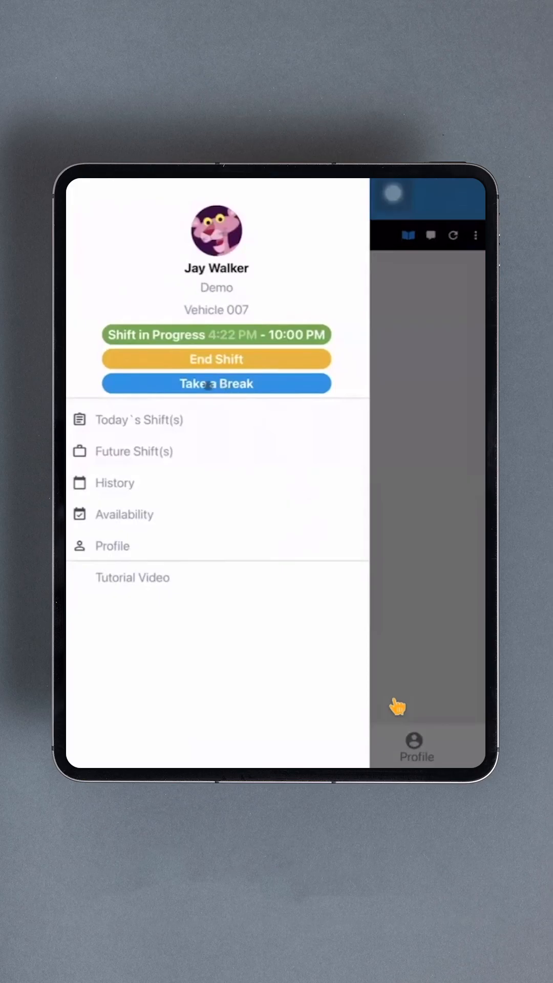
Take the 45-minute break, acknowledge its notice, and confirm the 'Your break is now over' message
left_click(216, 383)
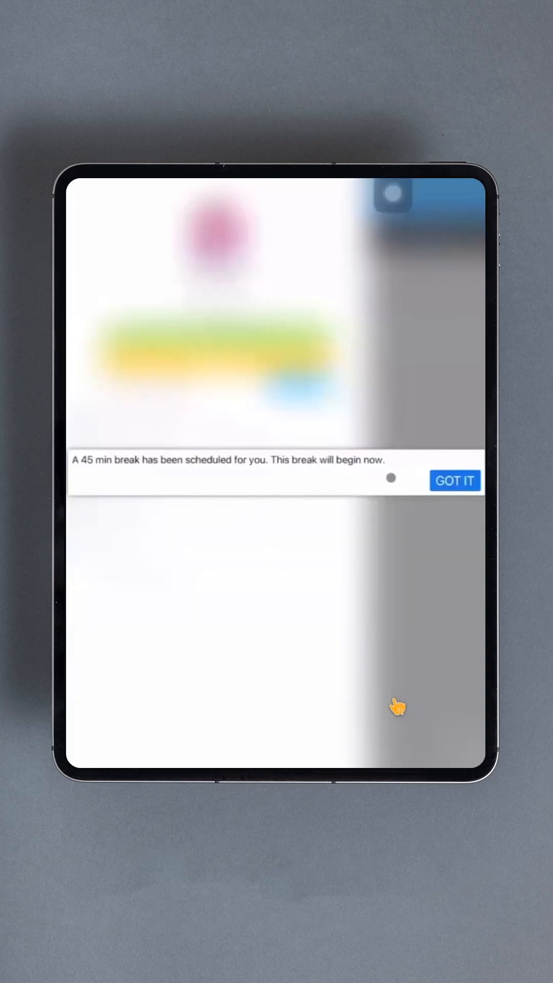
left_click(455, 482)
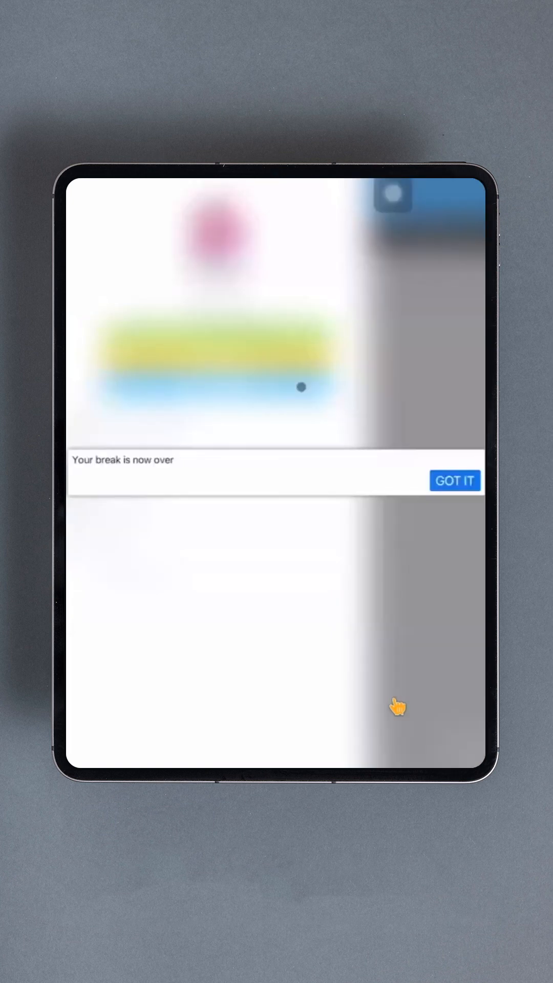
mouse_move(353, 591)
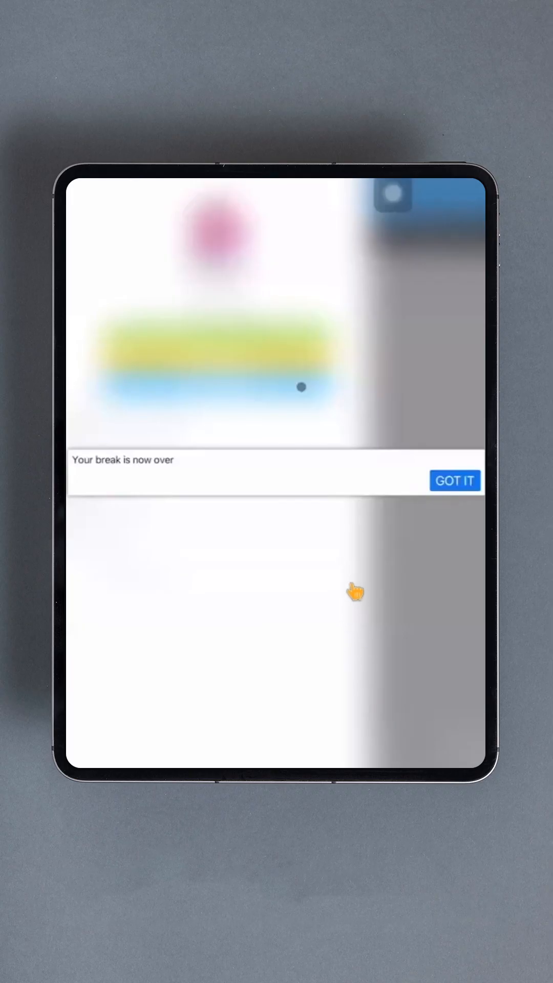
mouse_move(480, 456)
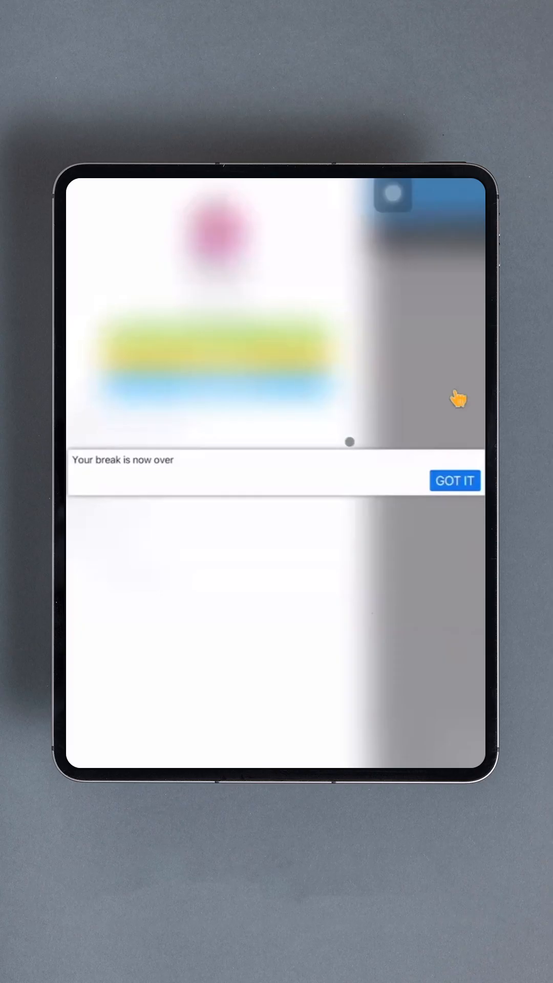
left_click(455, 481)
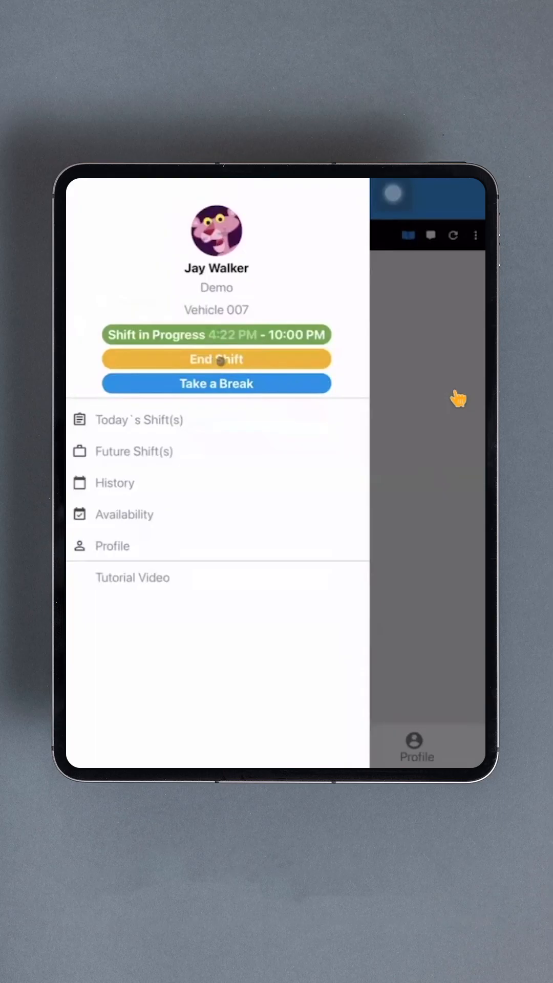
End the shift with lights and blinkers marked Pass, save the checklist and submit its signature
left_click(216, 358)
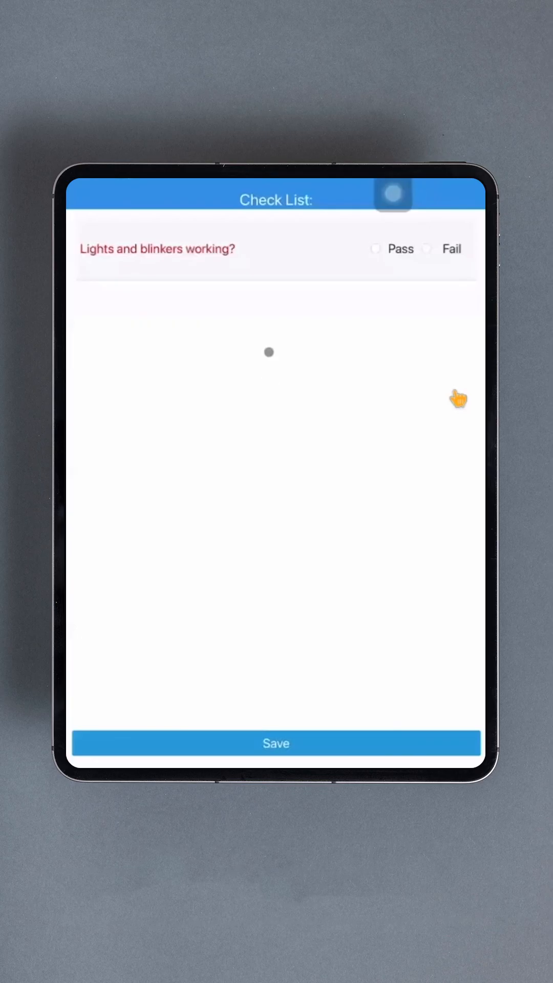
left_click(375, 249)
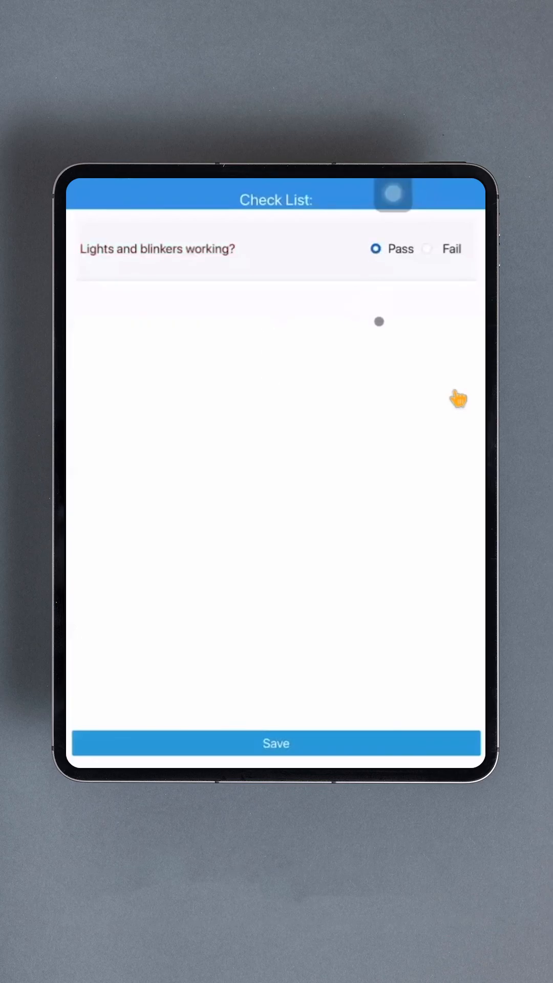
left_click(276, 743)
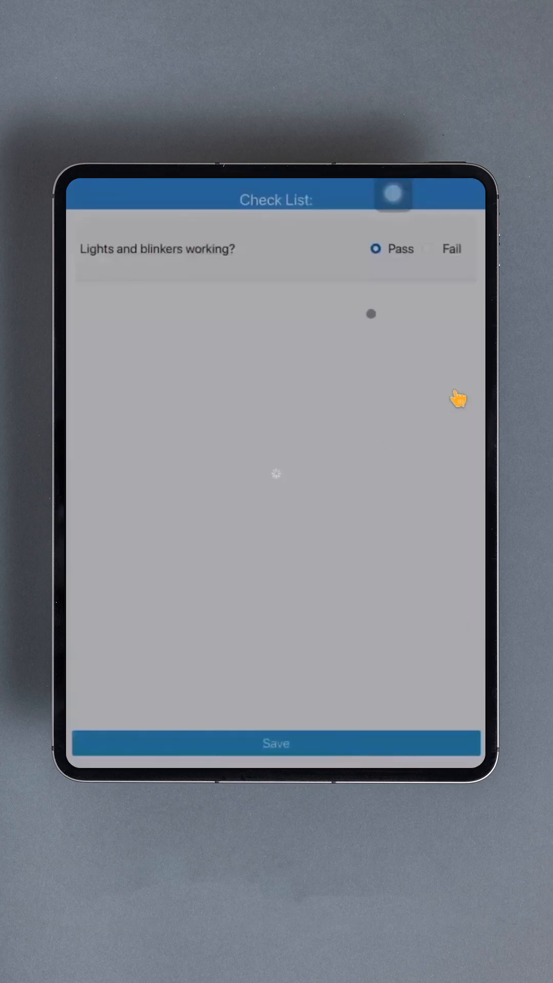
left_click(275, 744)
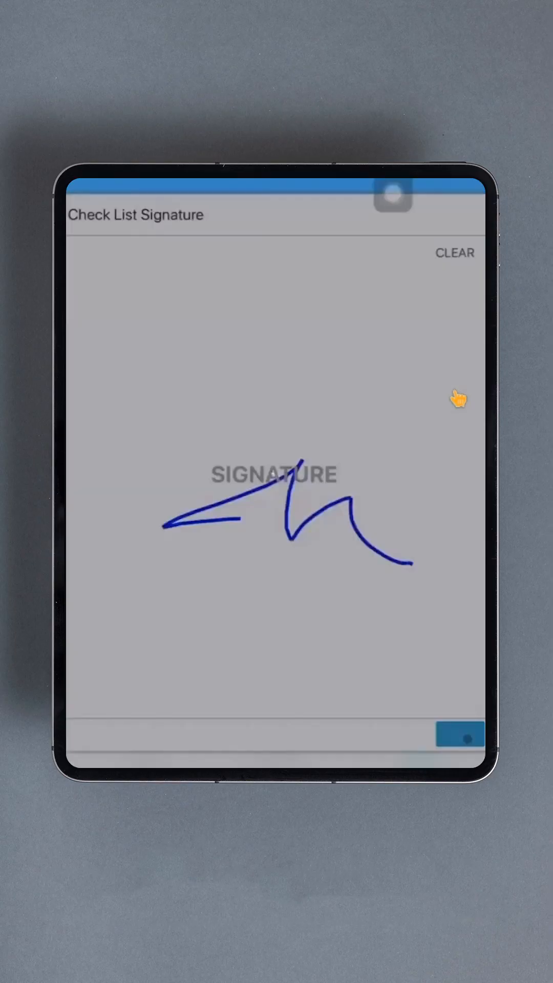
left_click(461, 735)
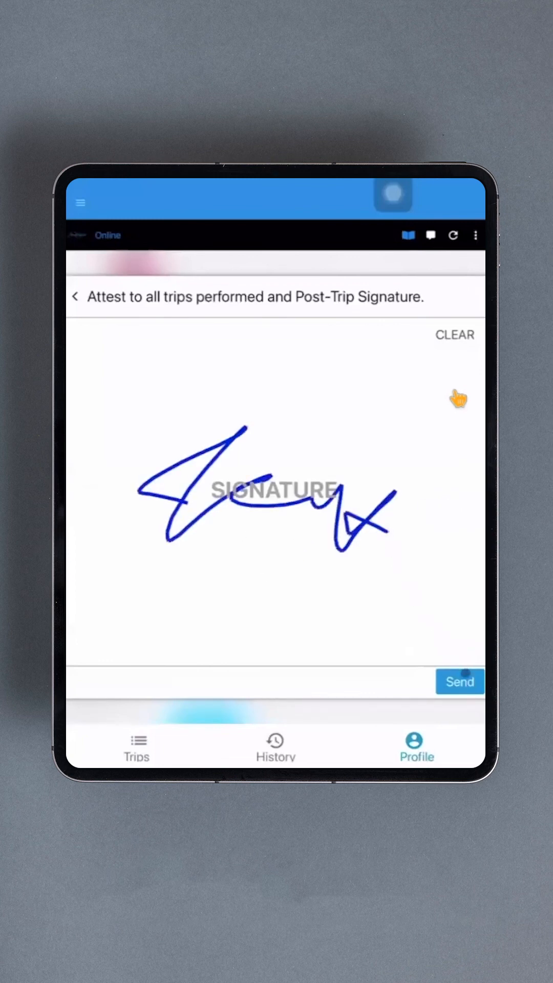
Send the post-trip attestation signature and reopen the side menu, now offering Request Log In
left_click(460, 682)
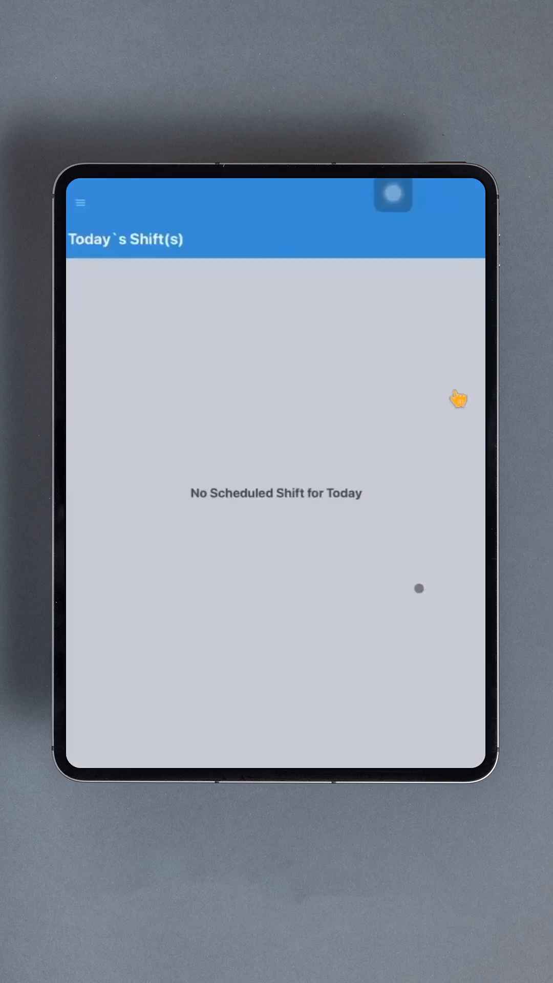
left_click(79, 202)
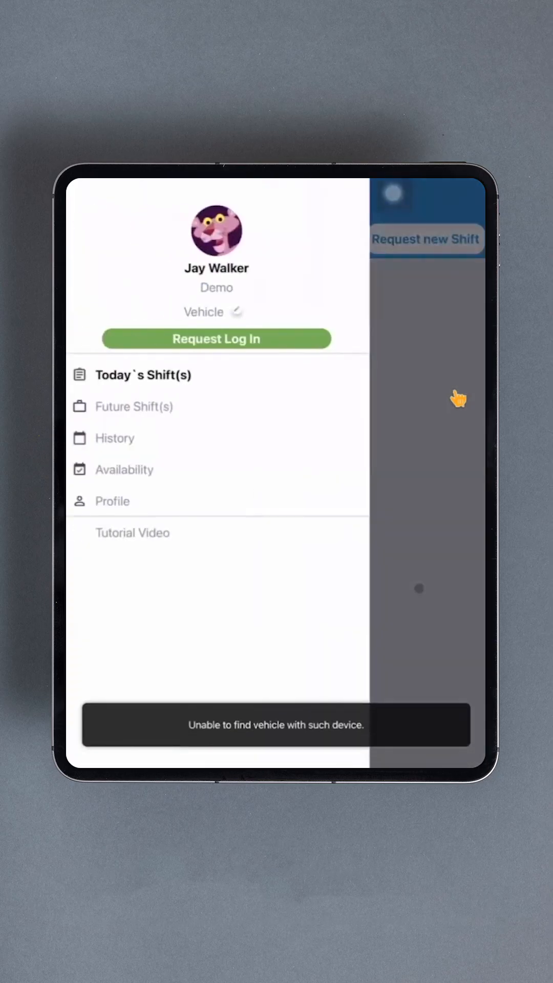